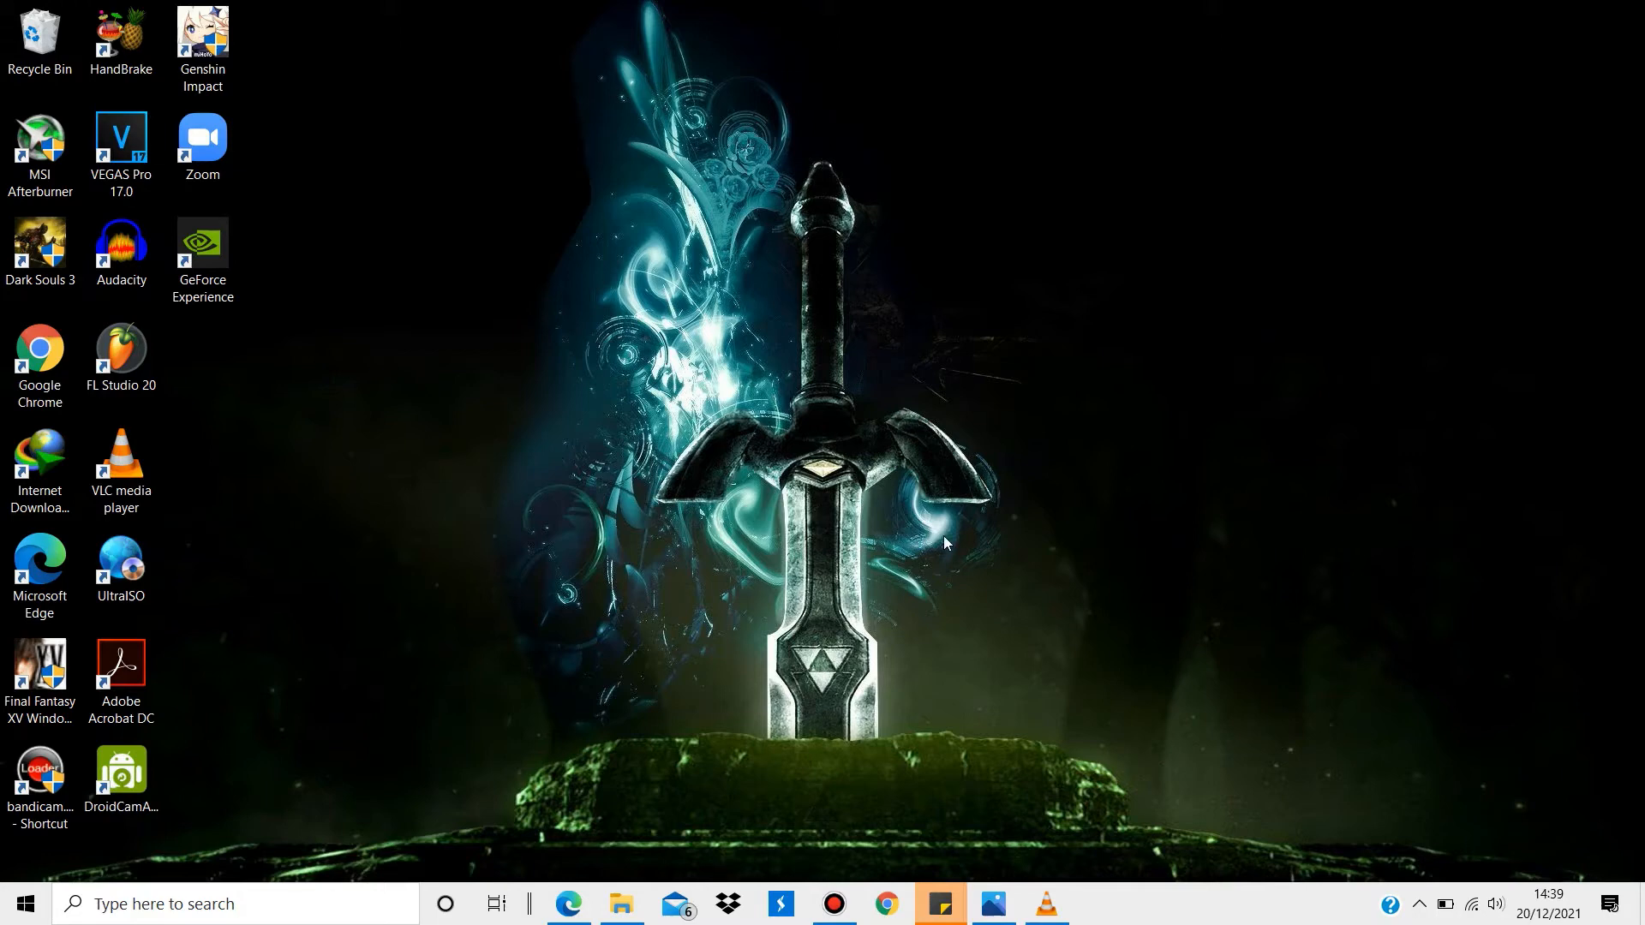
{"action": "mouse_move", "coordinate": [14, 903]}
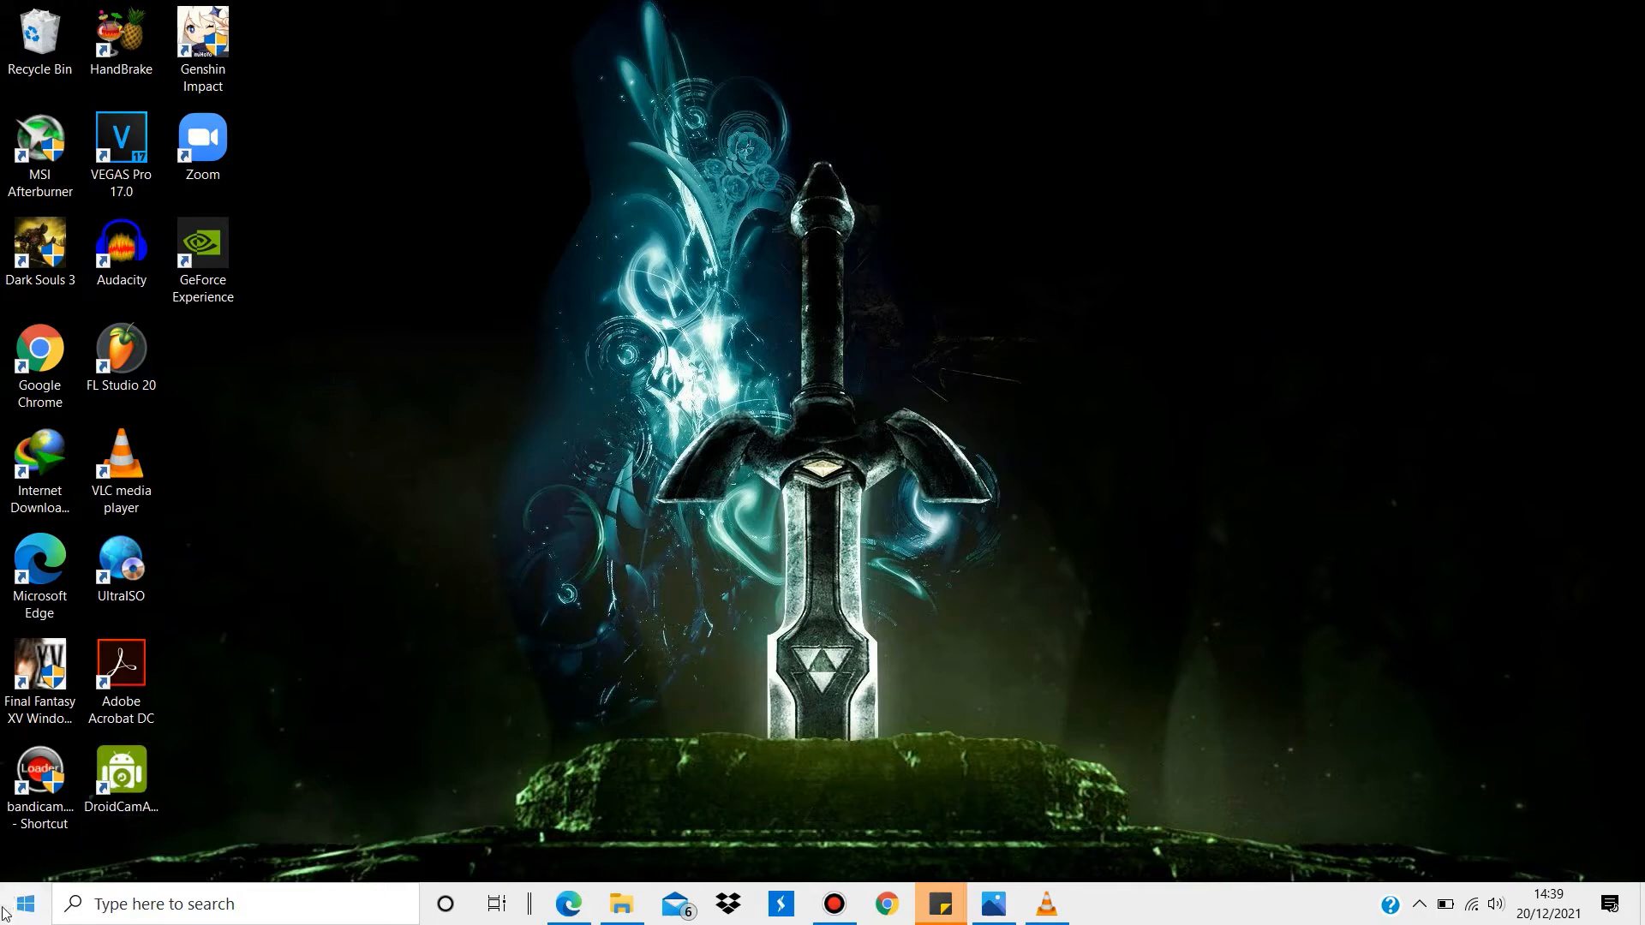
- Open Personalization in Settings from the Start menu's Settings gear
{"action": "left_click", "coordinate": [15, 903]}
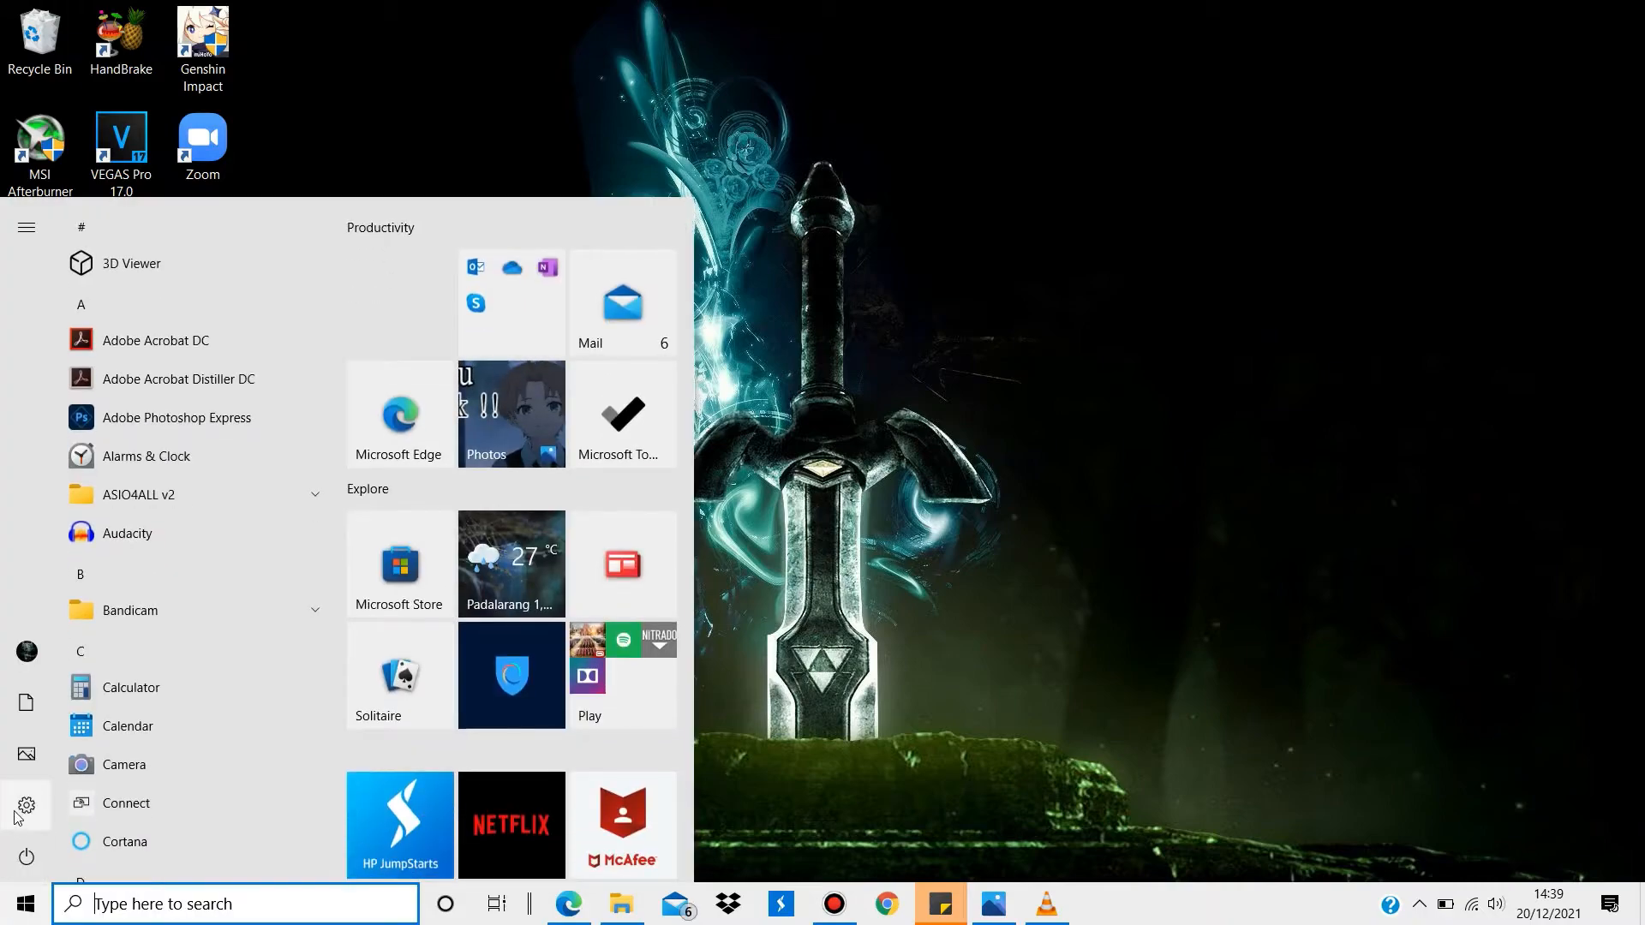
{"action": "left_click", "coordinate": [26, 805]}
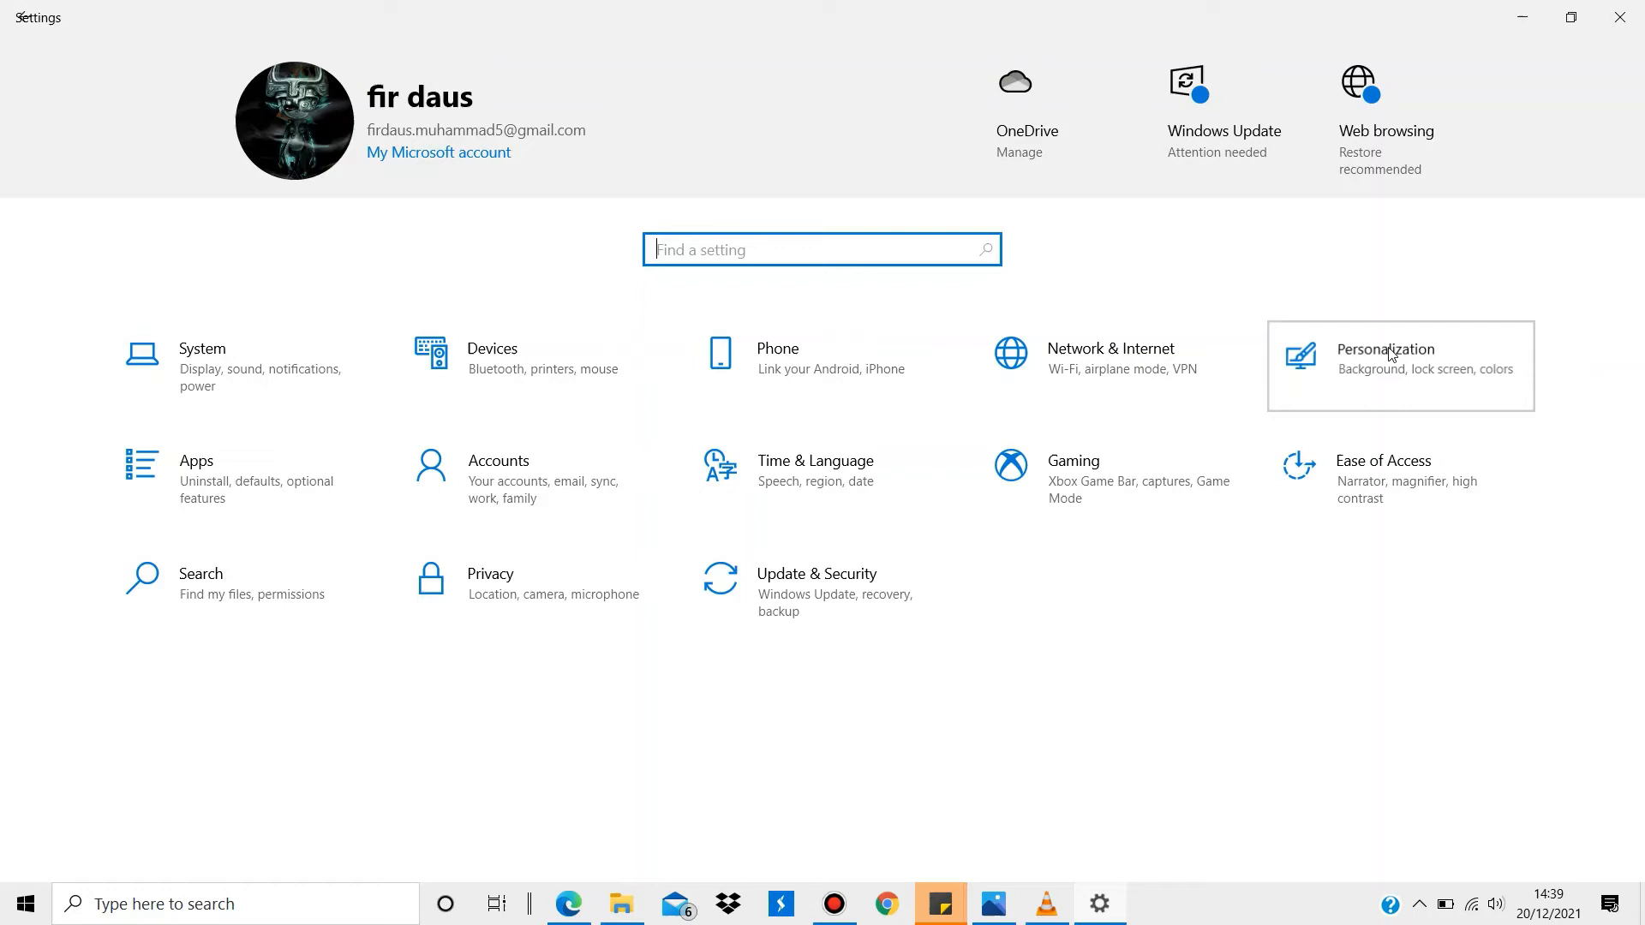
{"action": "left_click", "coordinate": [1384, 356]}
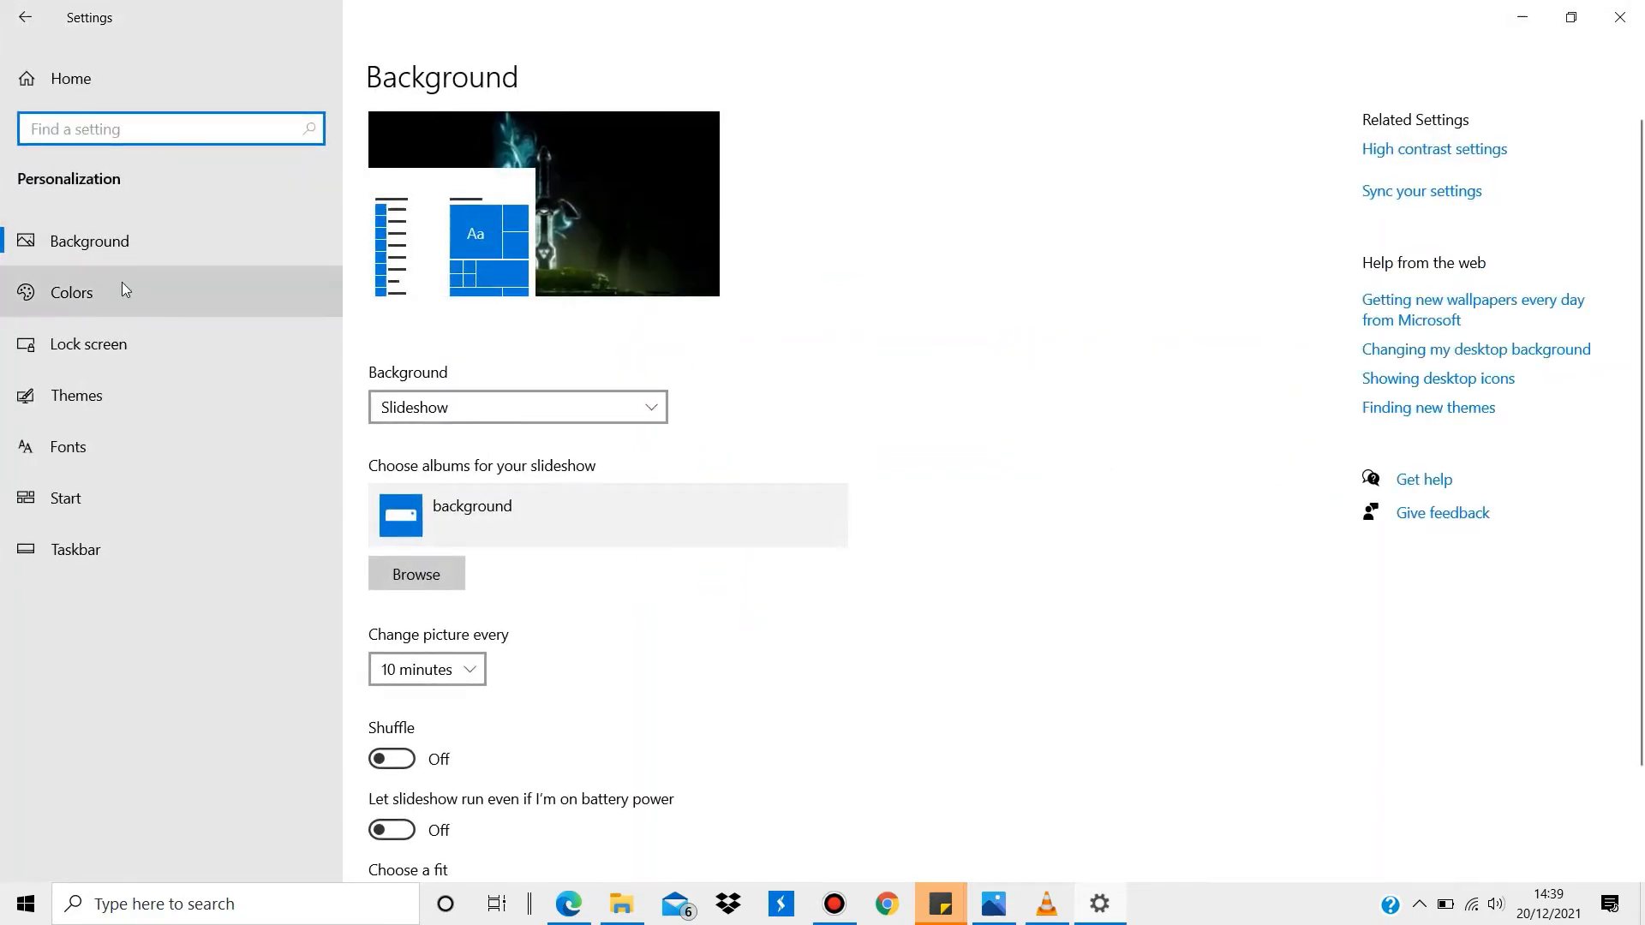
- On the Colors page, choose Custom colour mode and set Windows mode to Dark
{"action": "left_click", "coordinate": [72, 292]}
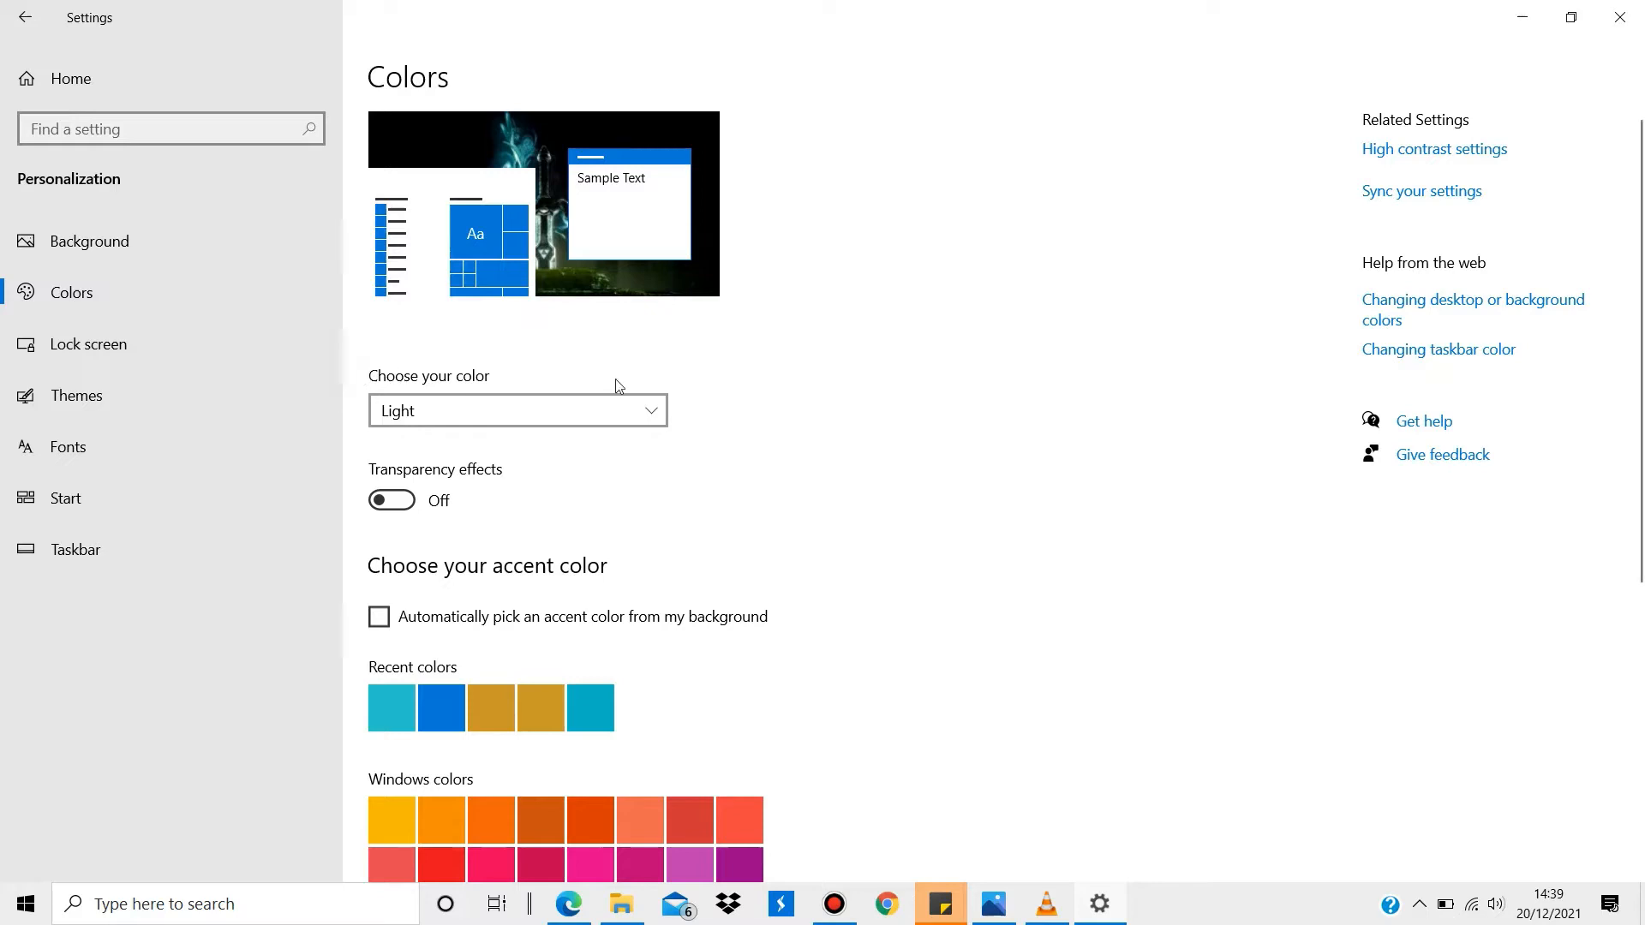
{"action": "left_click", "coordinate": [516, 410]}
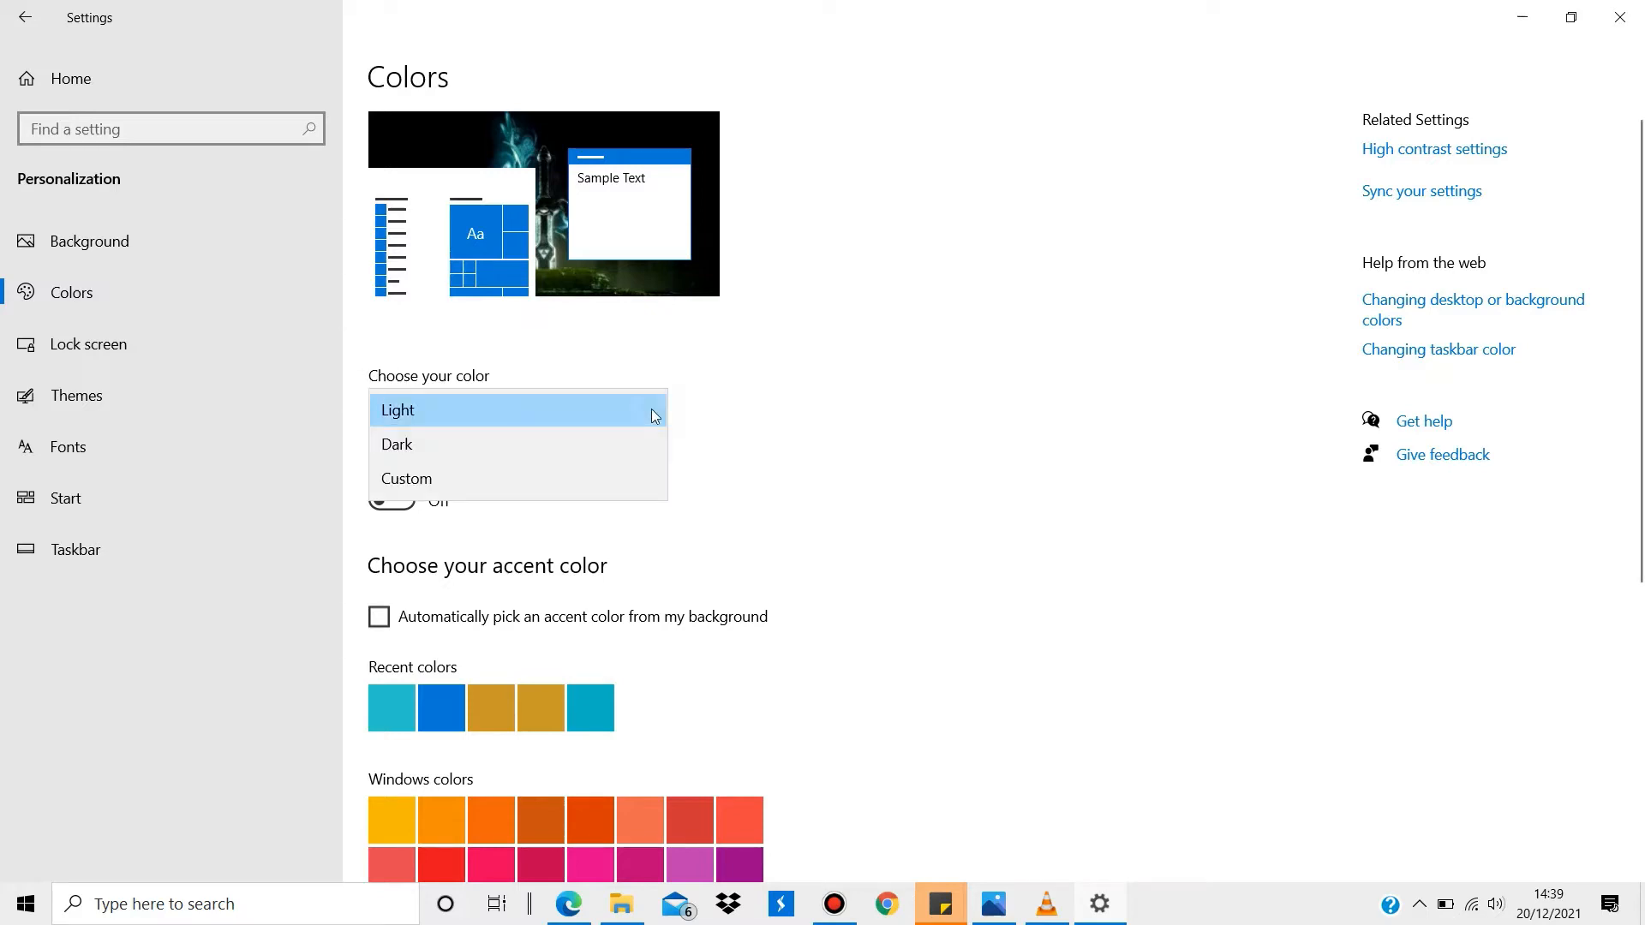
{"action": "left_click", "coordinate": [406, 478]}
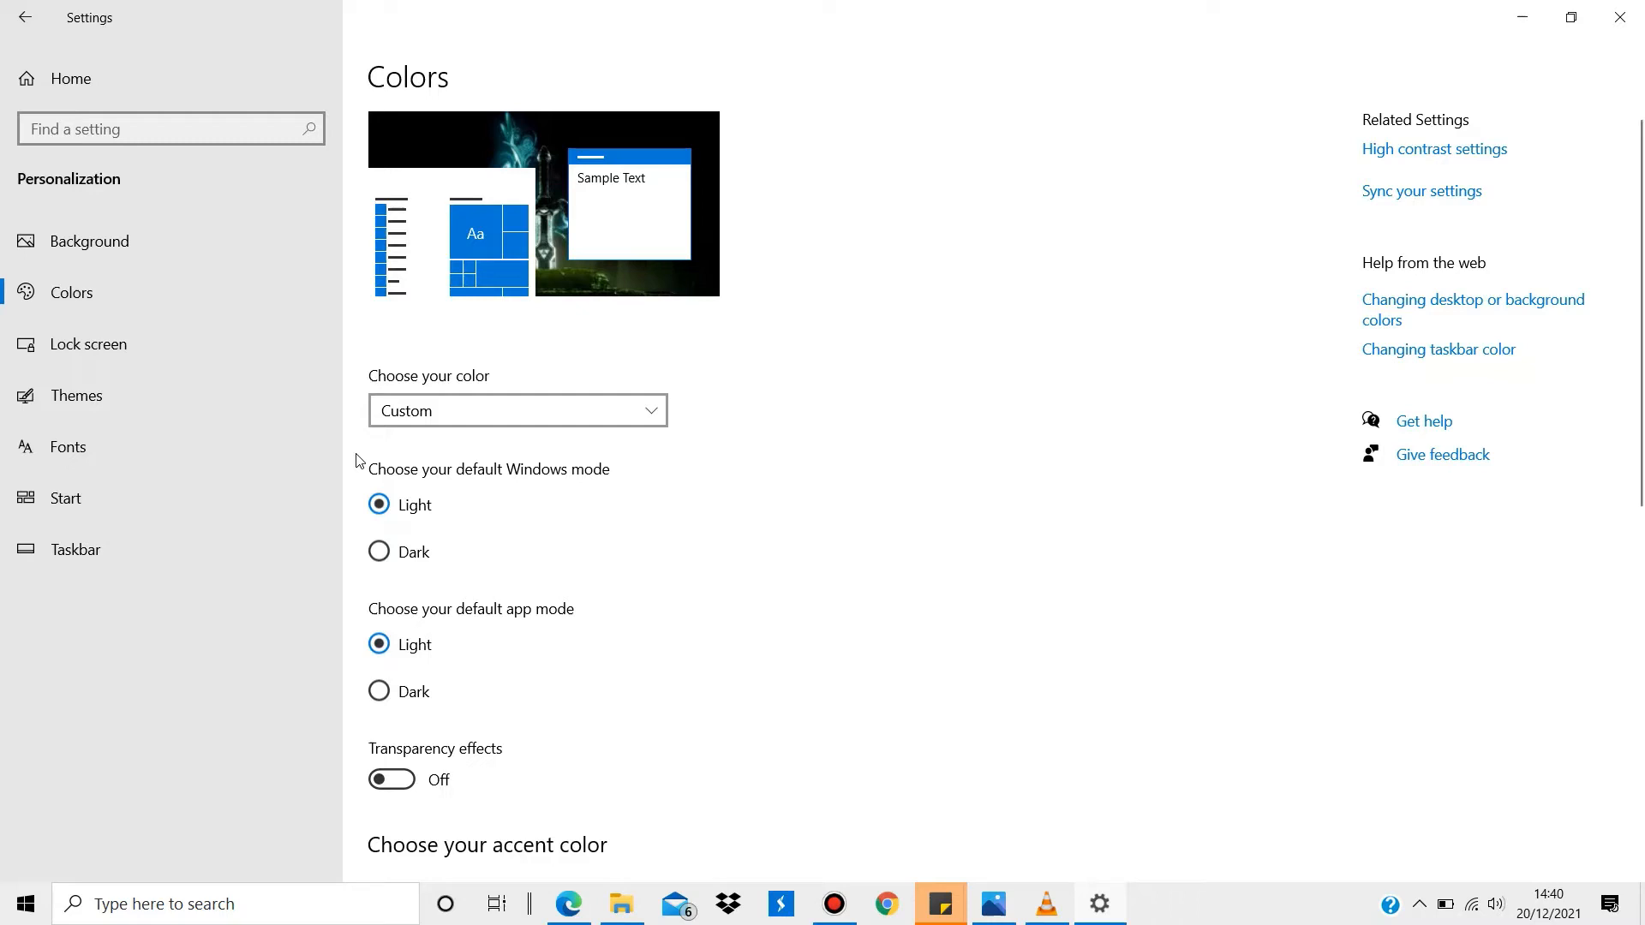
{"action": "left_click", "coordinate": [516, 410]}
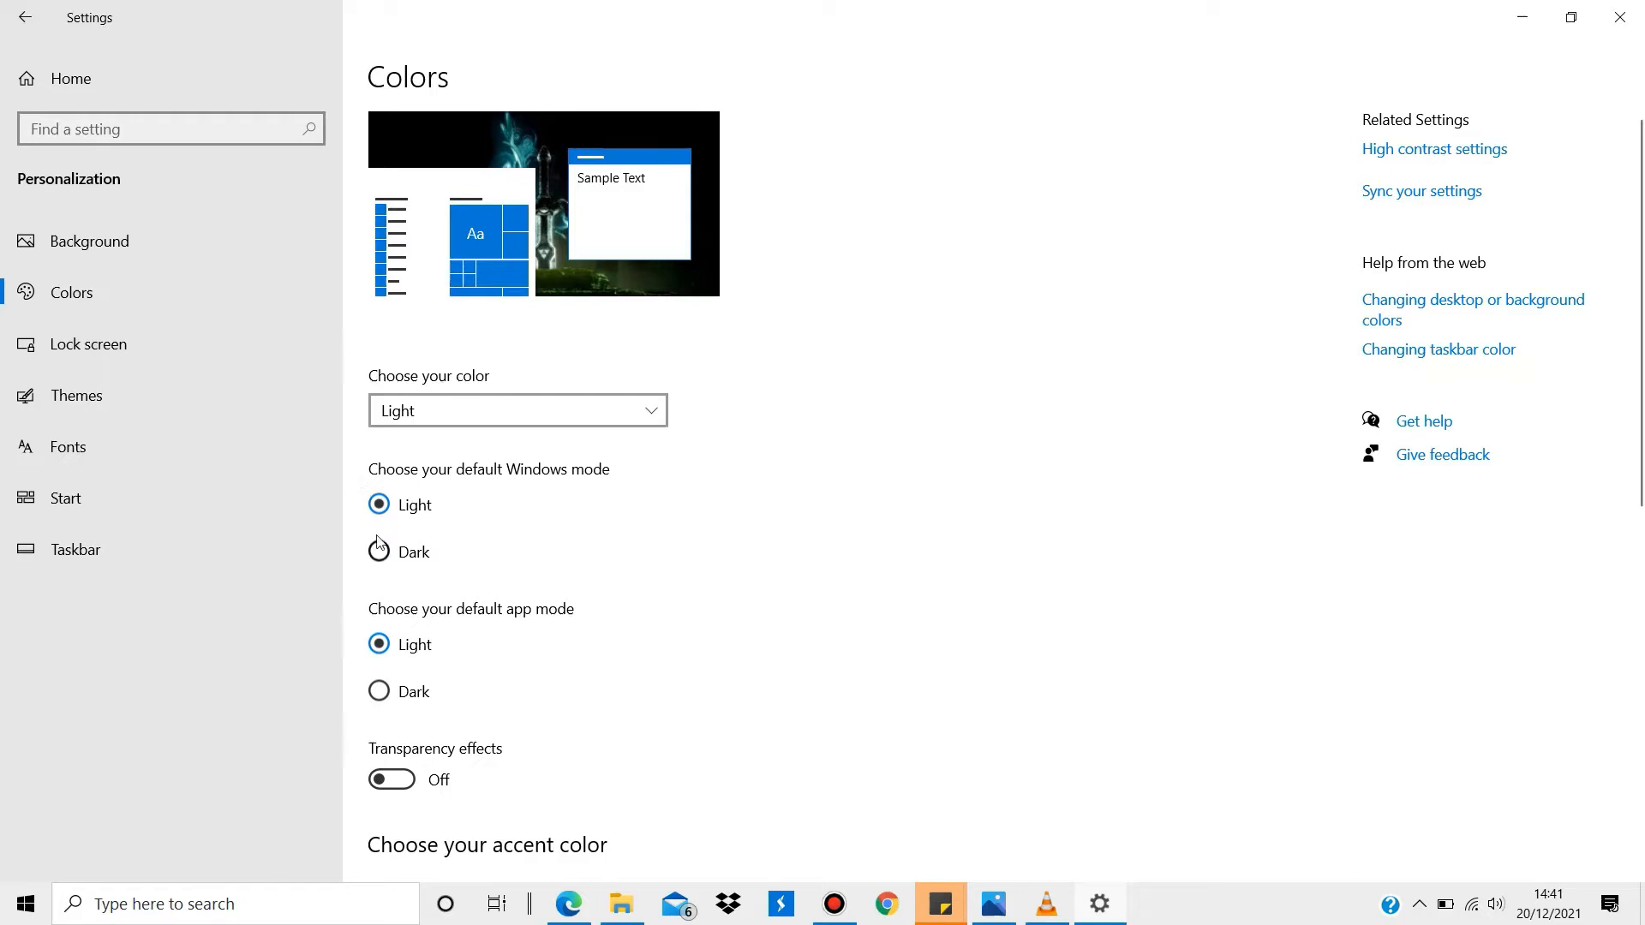
{"action": "left_click", "coordinate": [378, 551]}
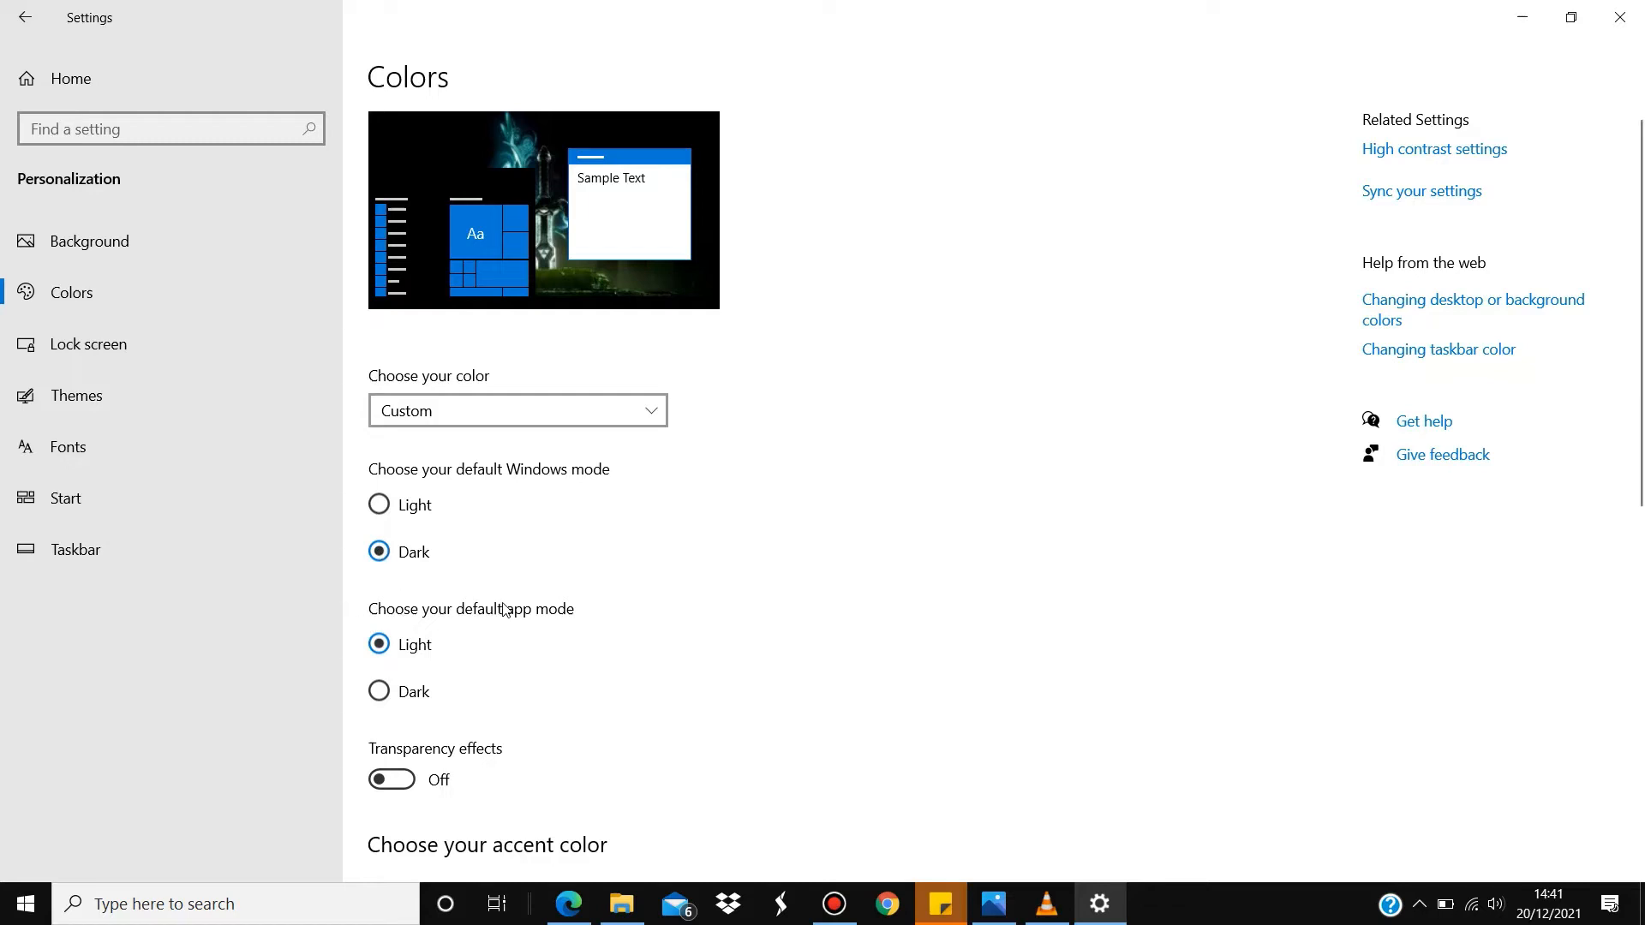
{"action": "mouse_move", "coordinate": [368, 700]}
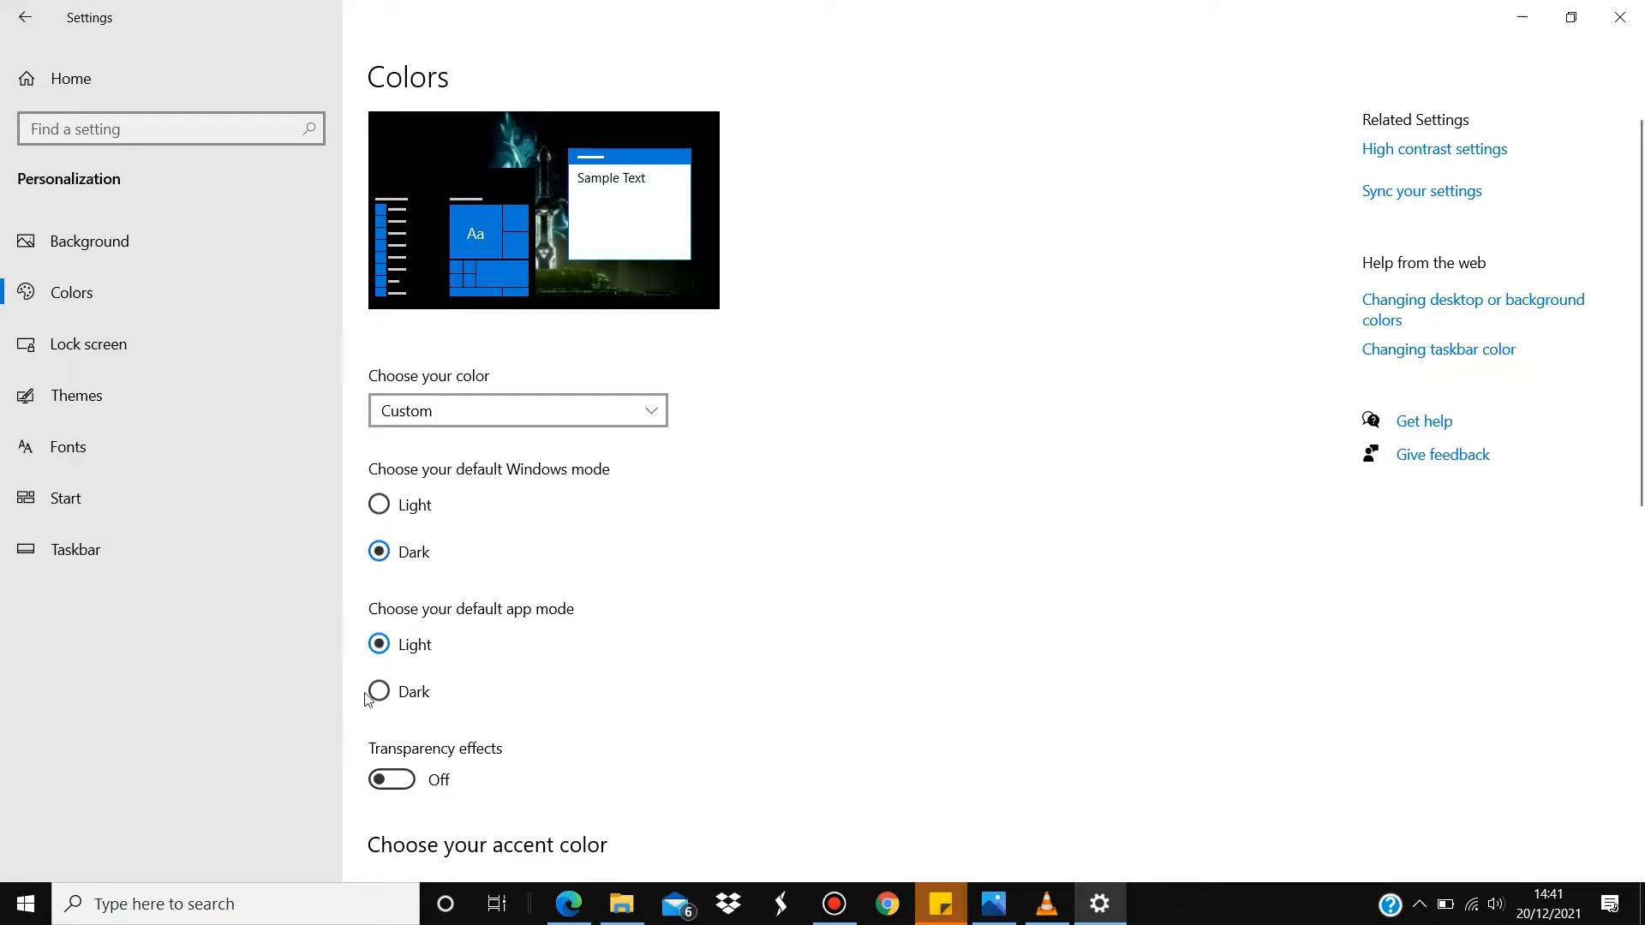
- Set the default app mode to Dark and switch transparency effects on
{"action": "left_click", "coordinate": [378, 691]}
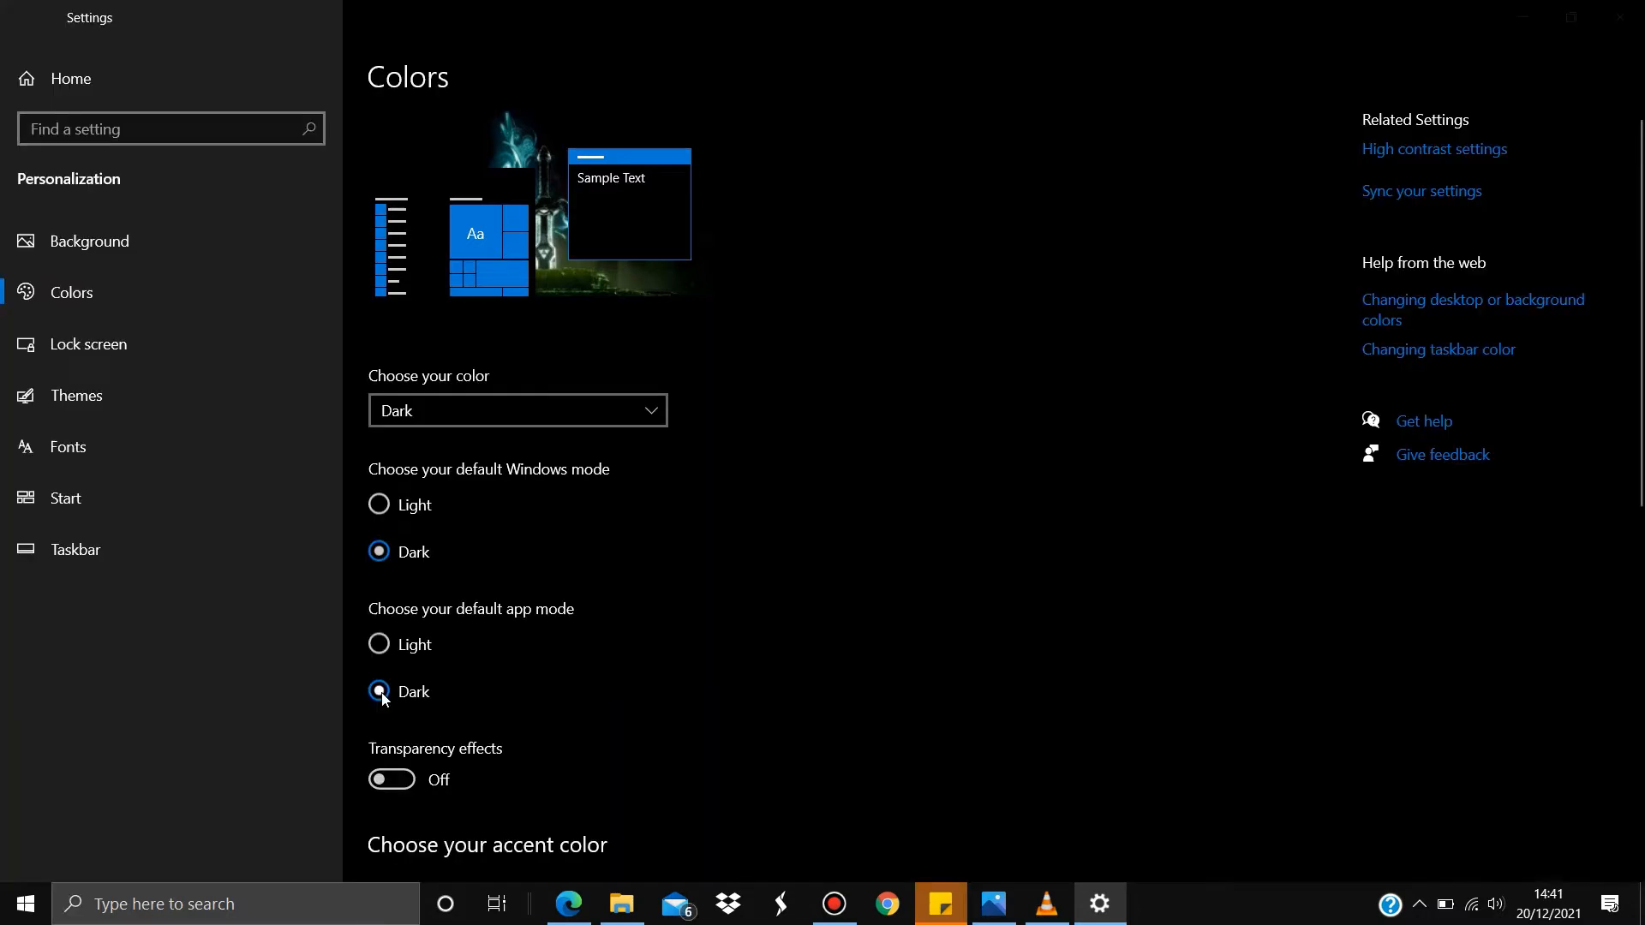
{"action": "mouse_move", "coordinate": [378, 644]}
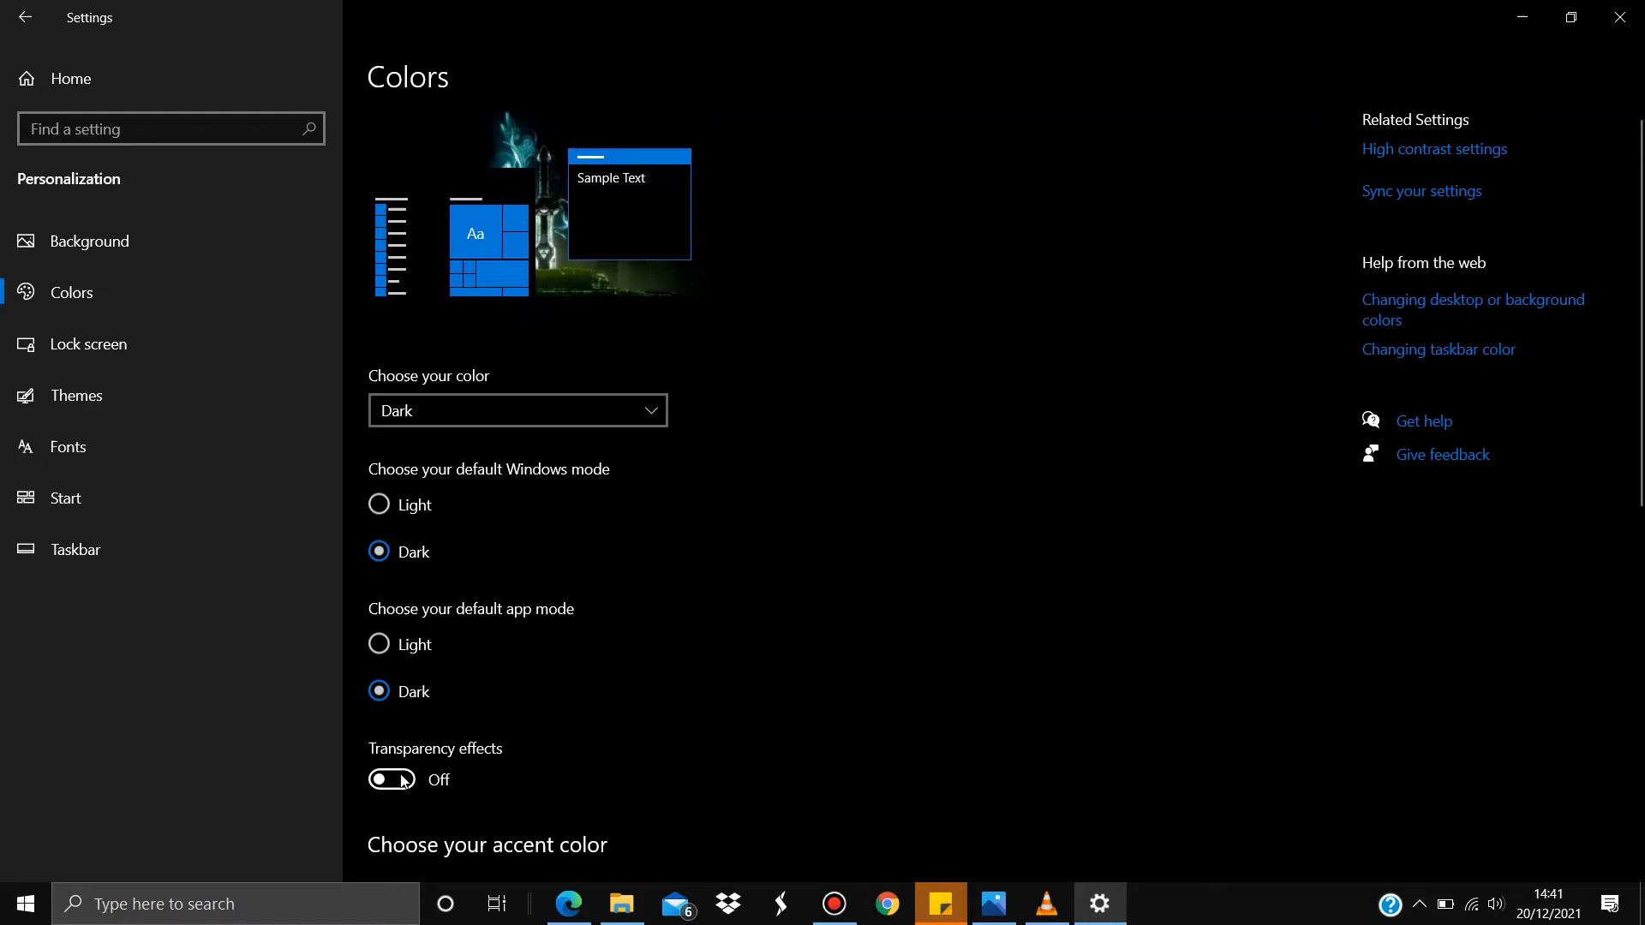
{"action": "left_click", "coordinate": [391, 780]}
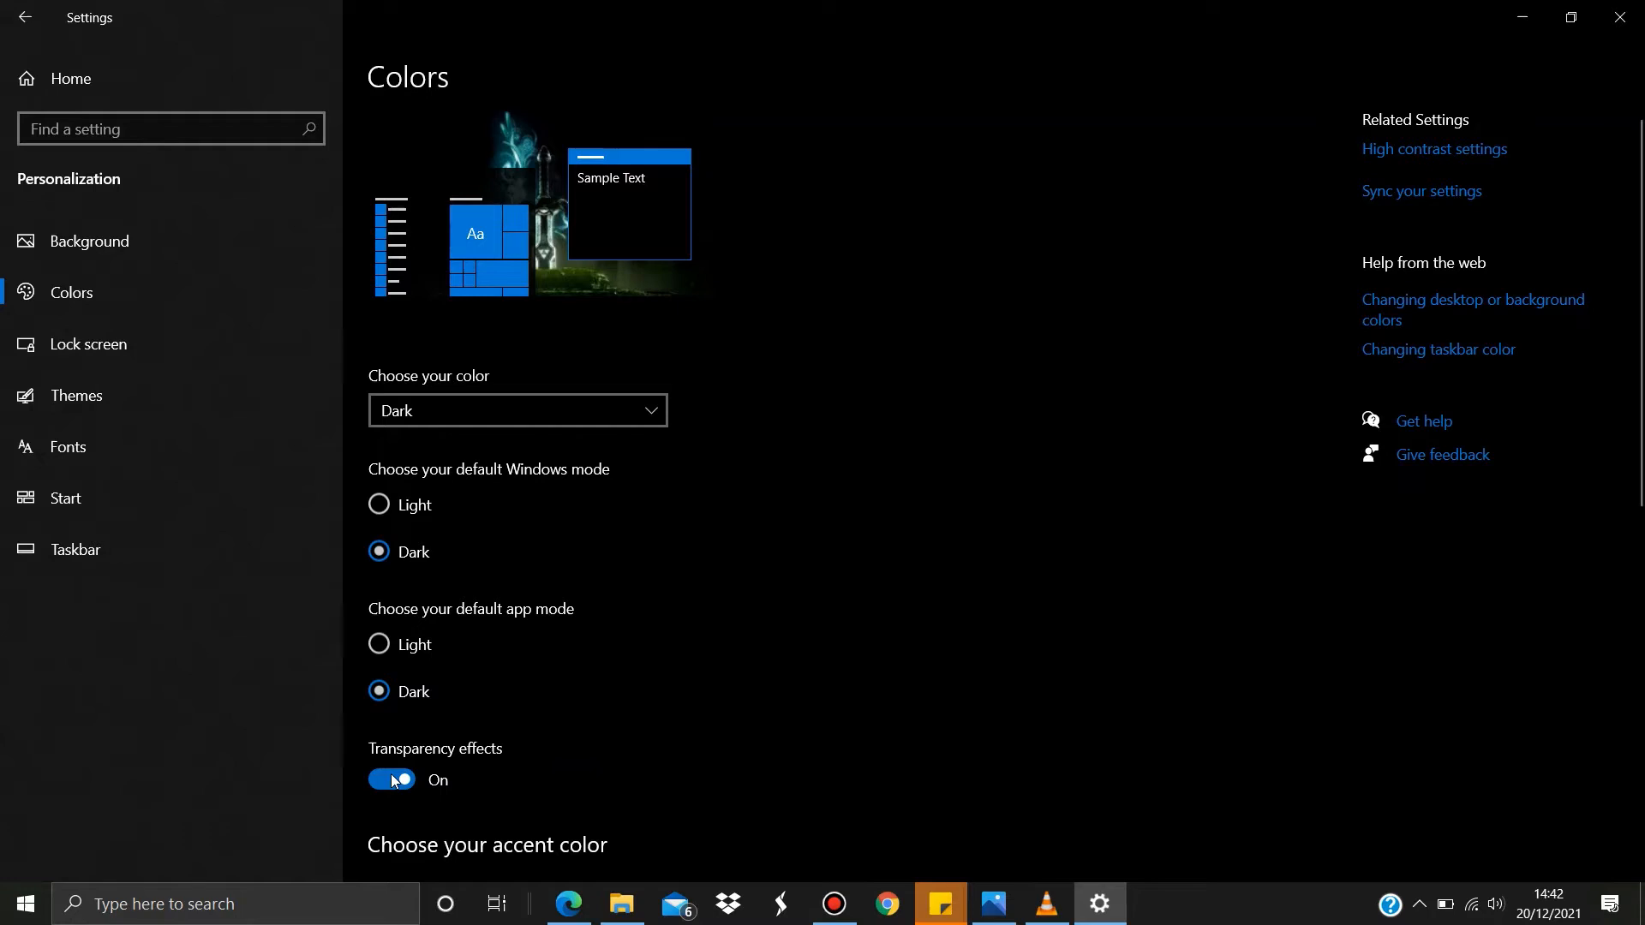
{"action": "left_click", "coordinate": [392, 780]}
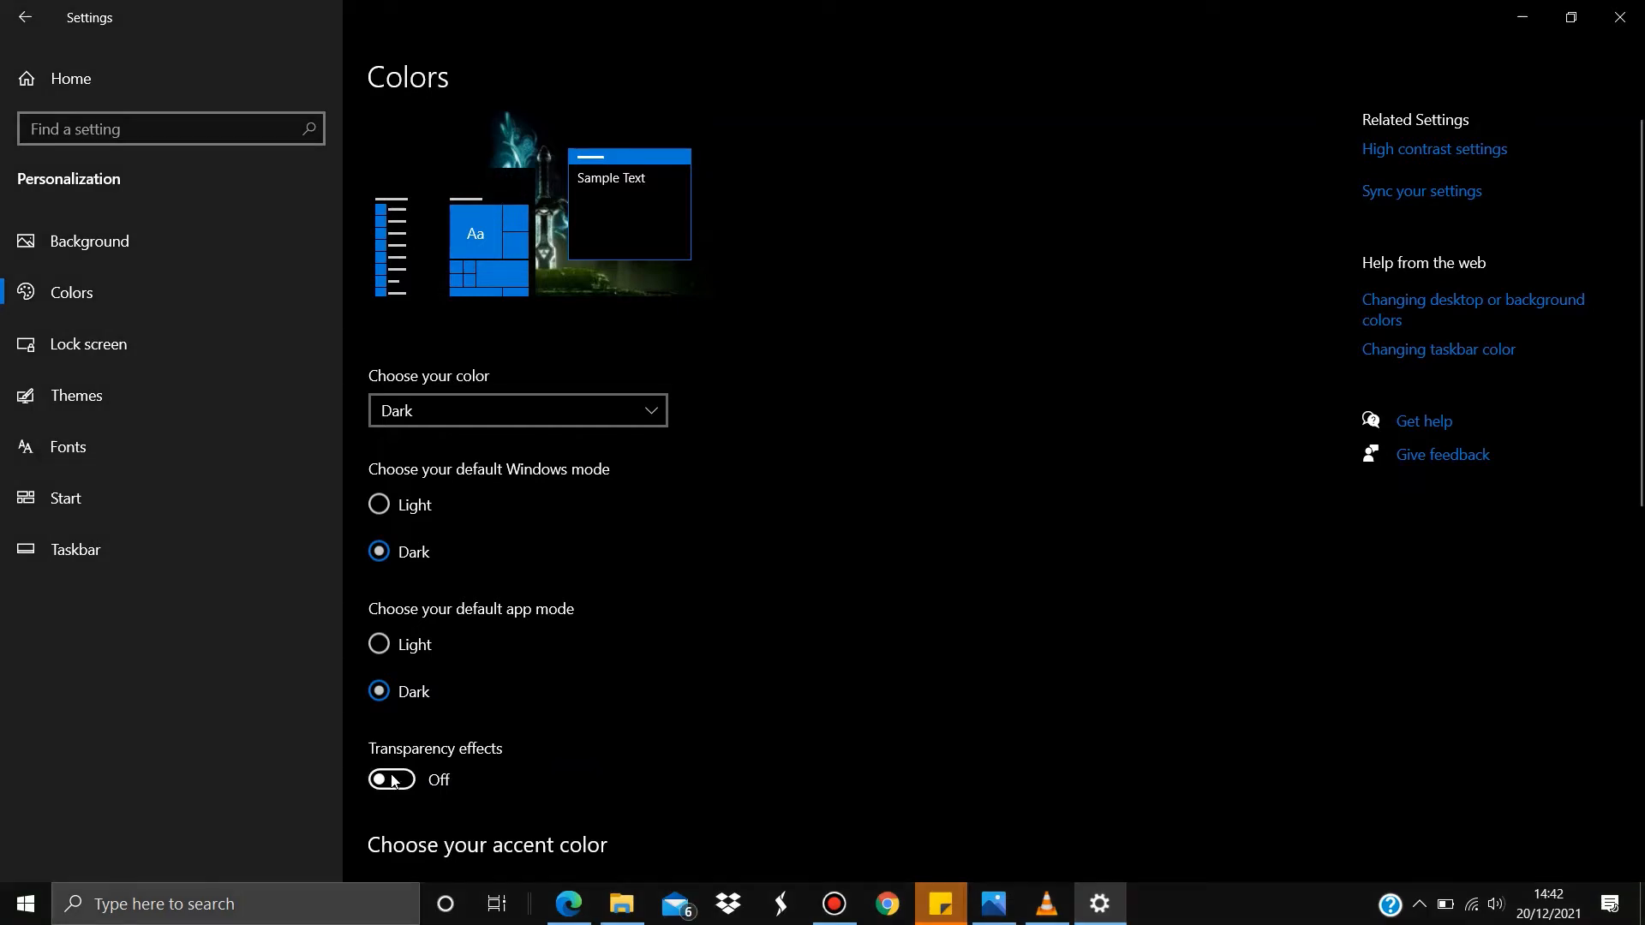
{"action": "left_click", "coordinate": [391, 780]}
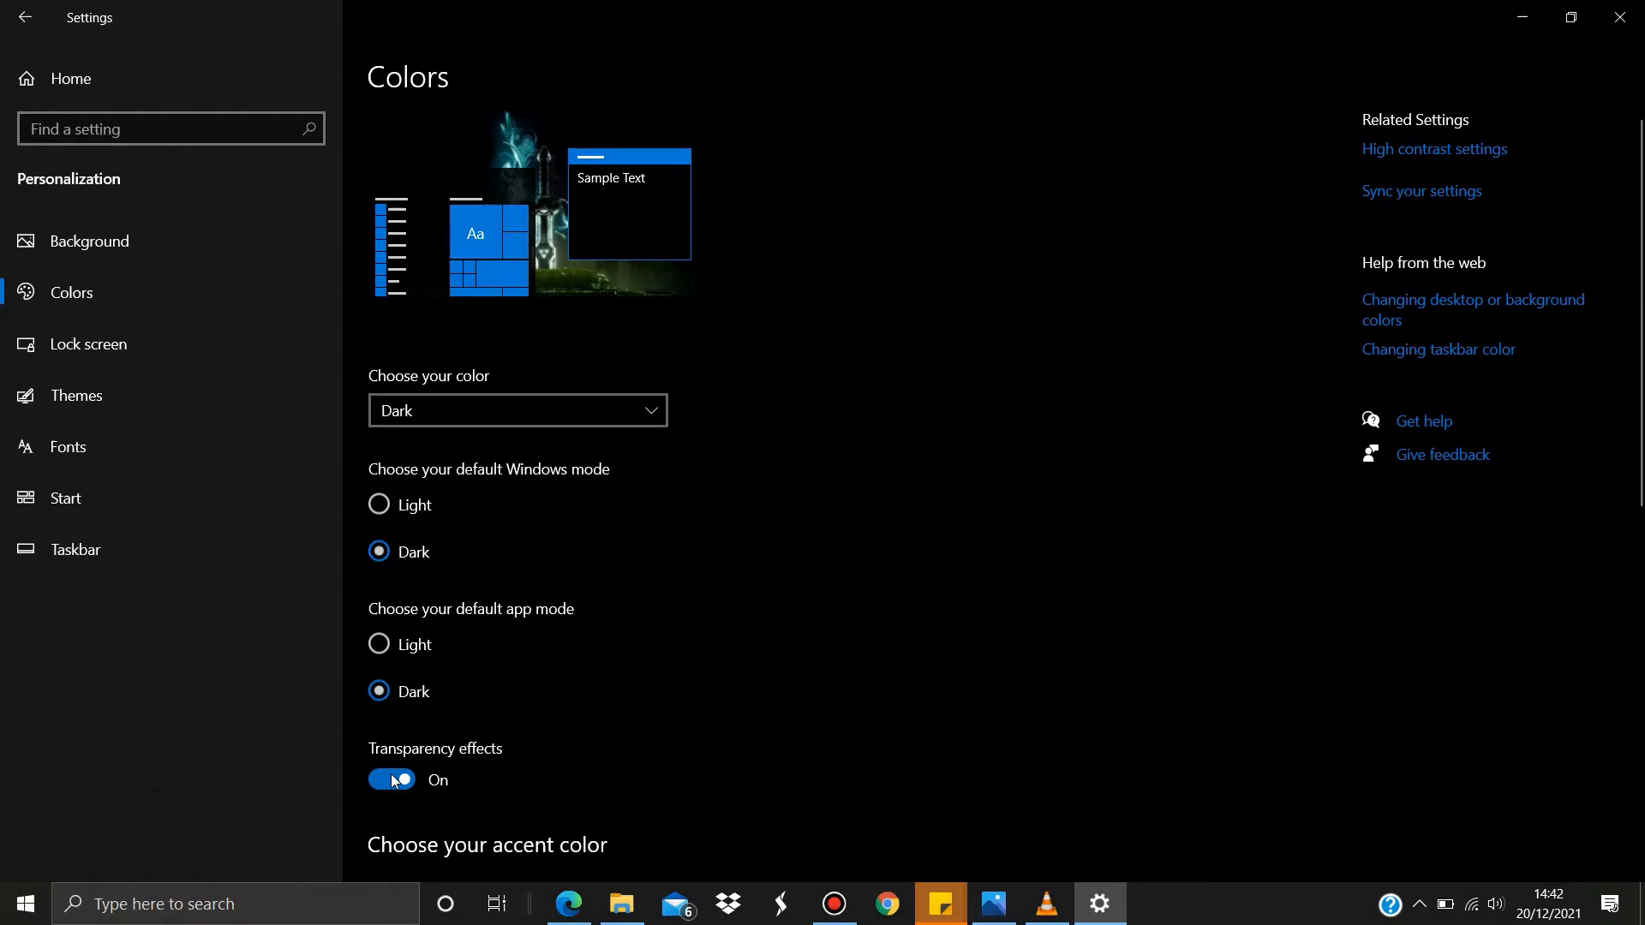
- Pick the dark green Windows accent colour, keeping title bars and window borders accented
{"action": "scroll", "scroll_direction": "down", "scroll_amount": 3}
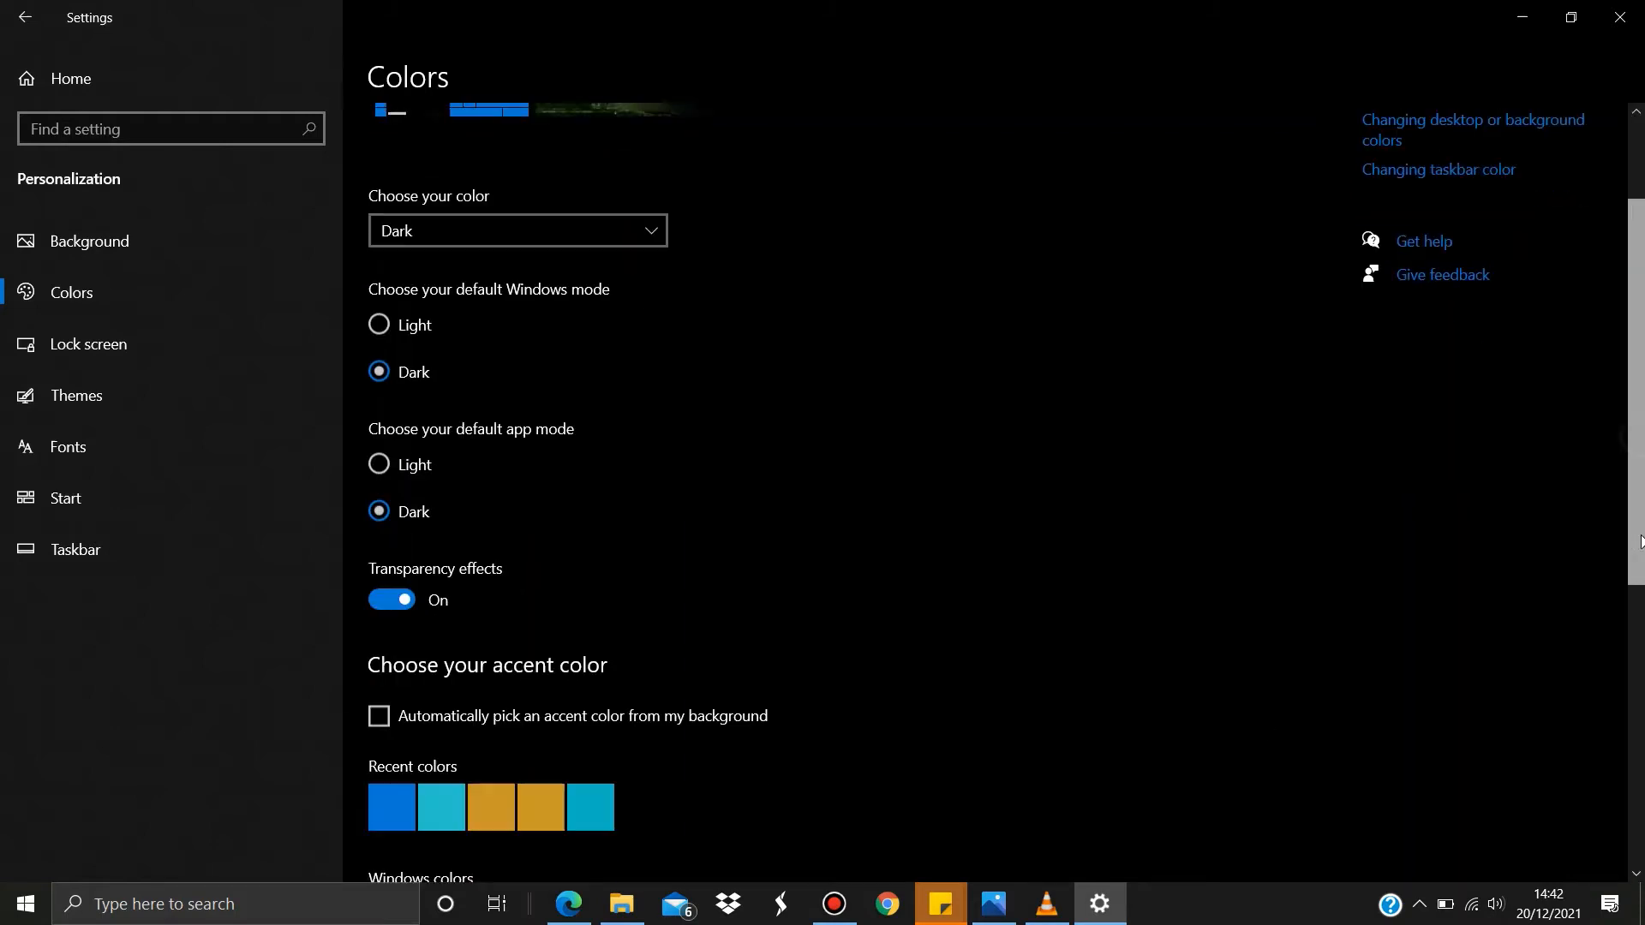
{"action": "scroll", "scroll_direction": "down", "scroll_amount": 3}
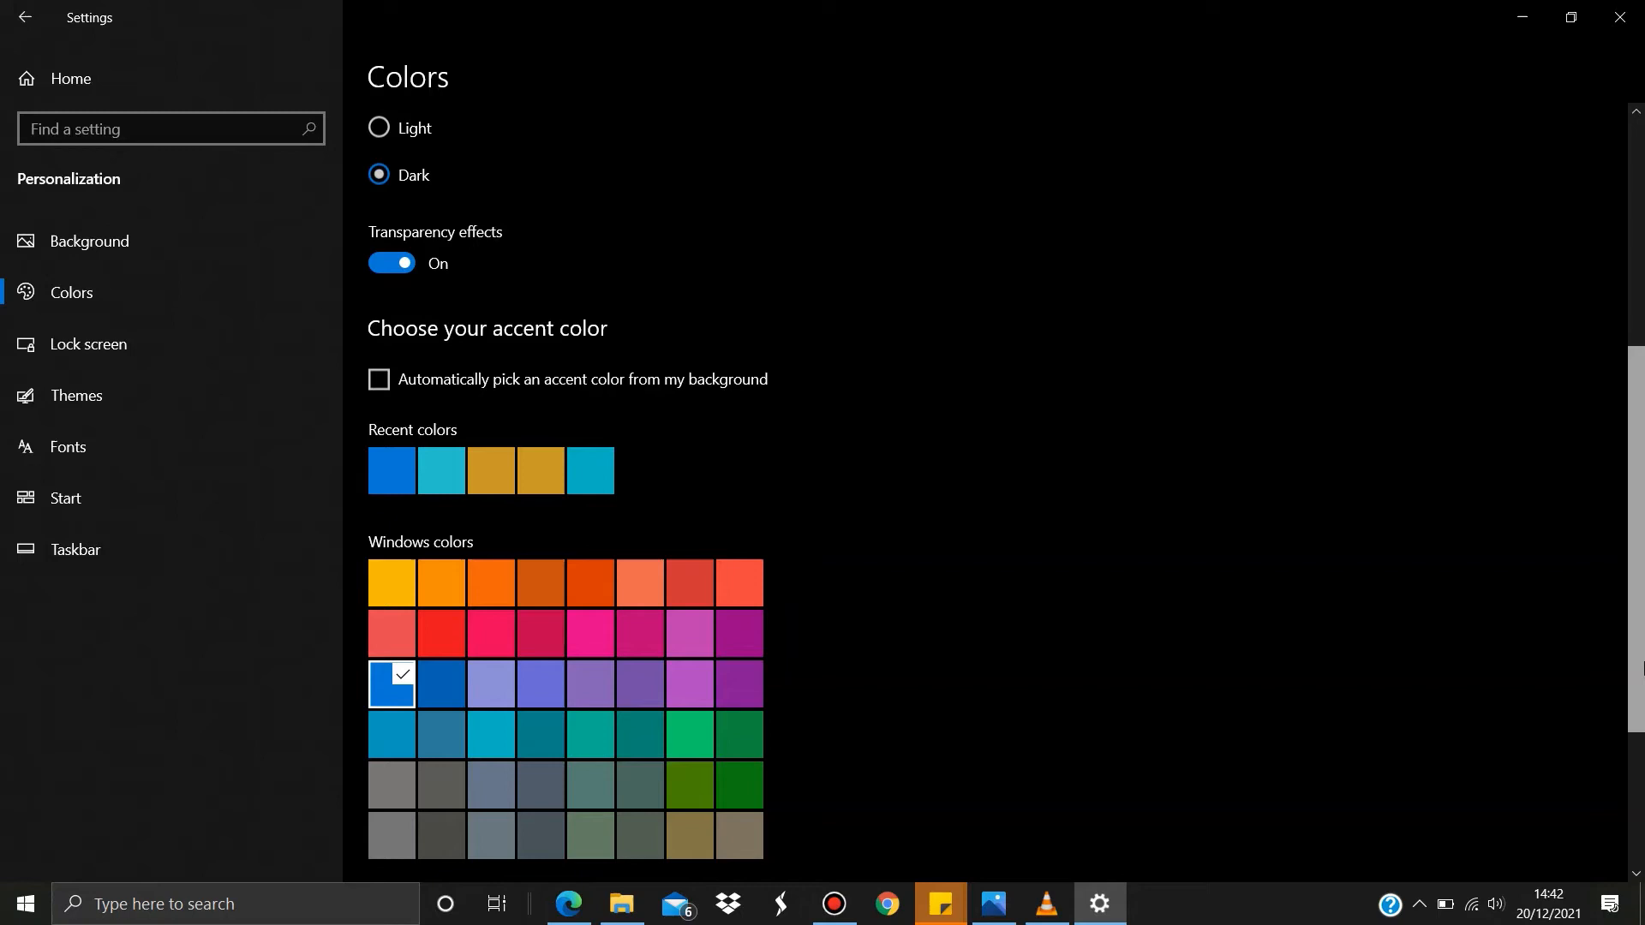
{"action": "scroll", "scroll_direction": "down", "scroll_amount": 3}
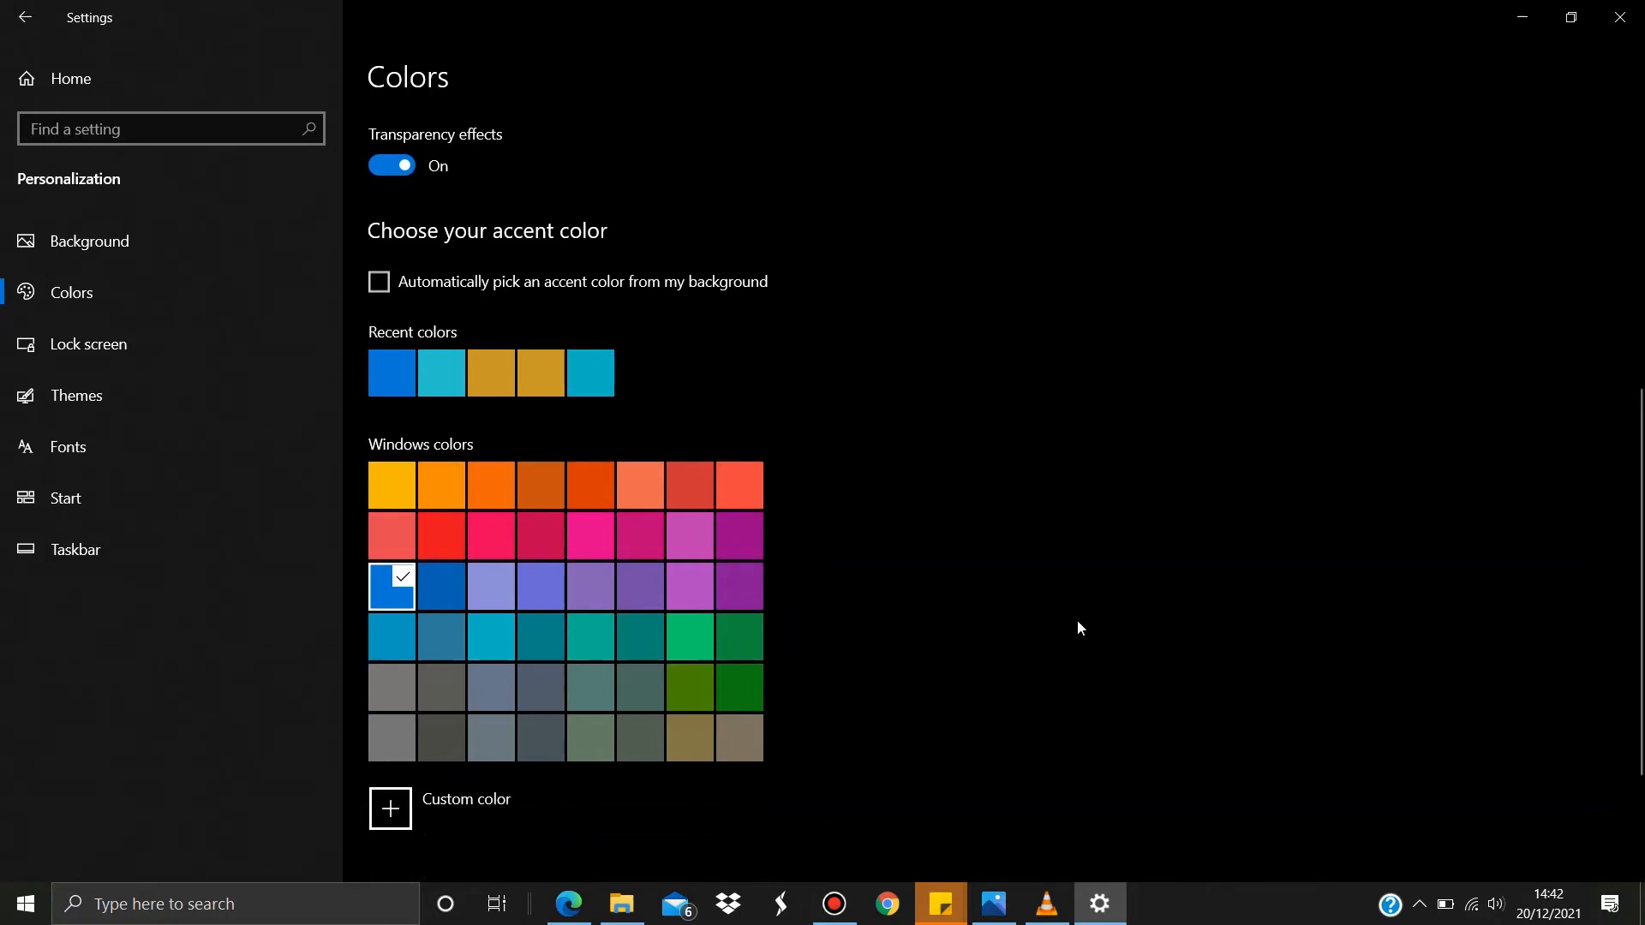
{"action": "mouse_move", "coordinate": [738, 688]}
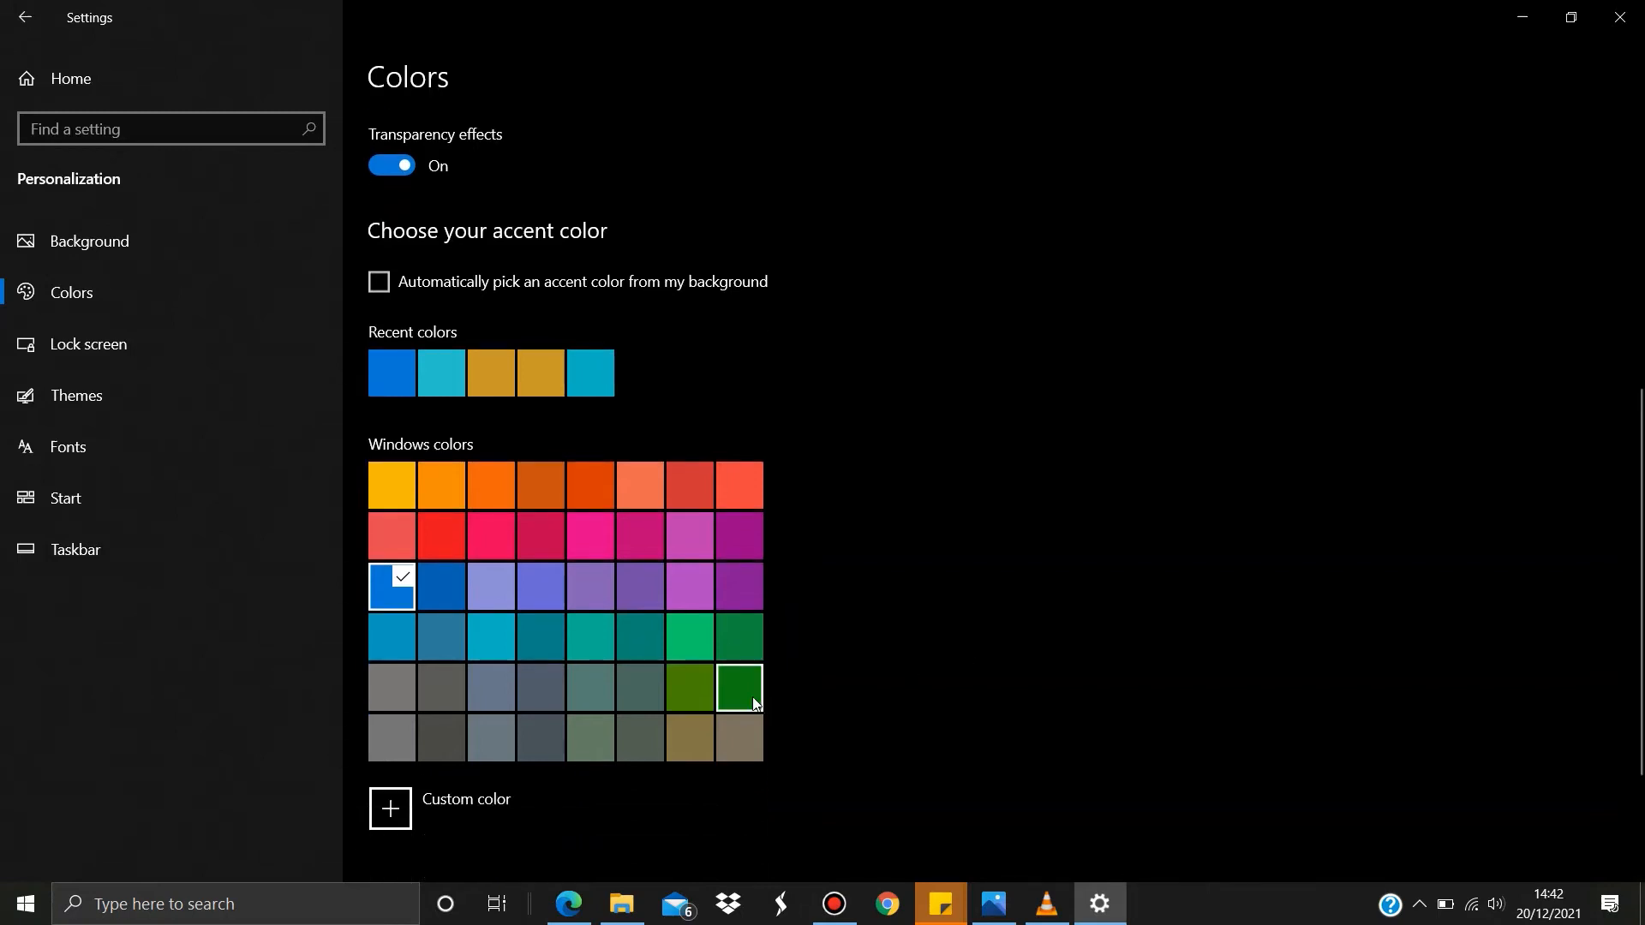
{"action": "left_click", "coordinate": [738, 689]}
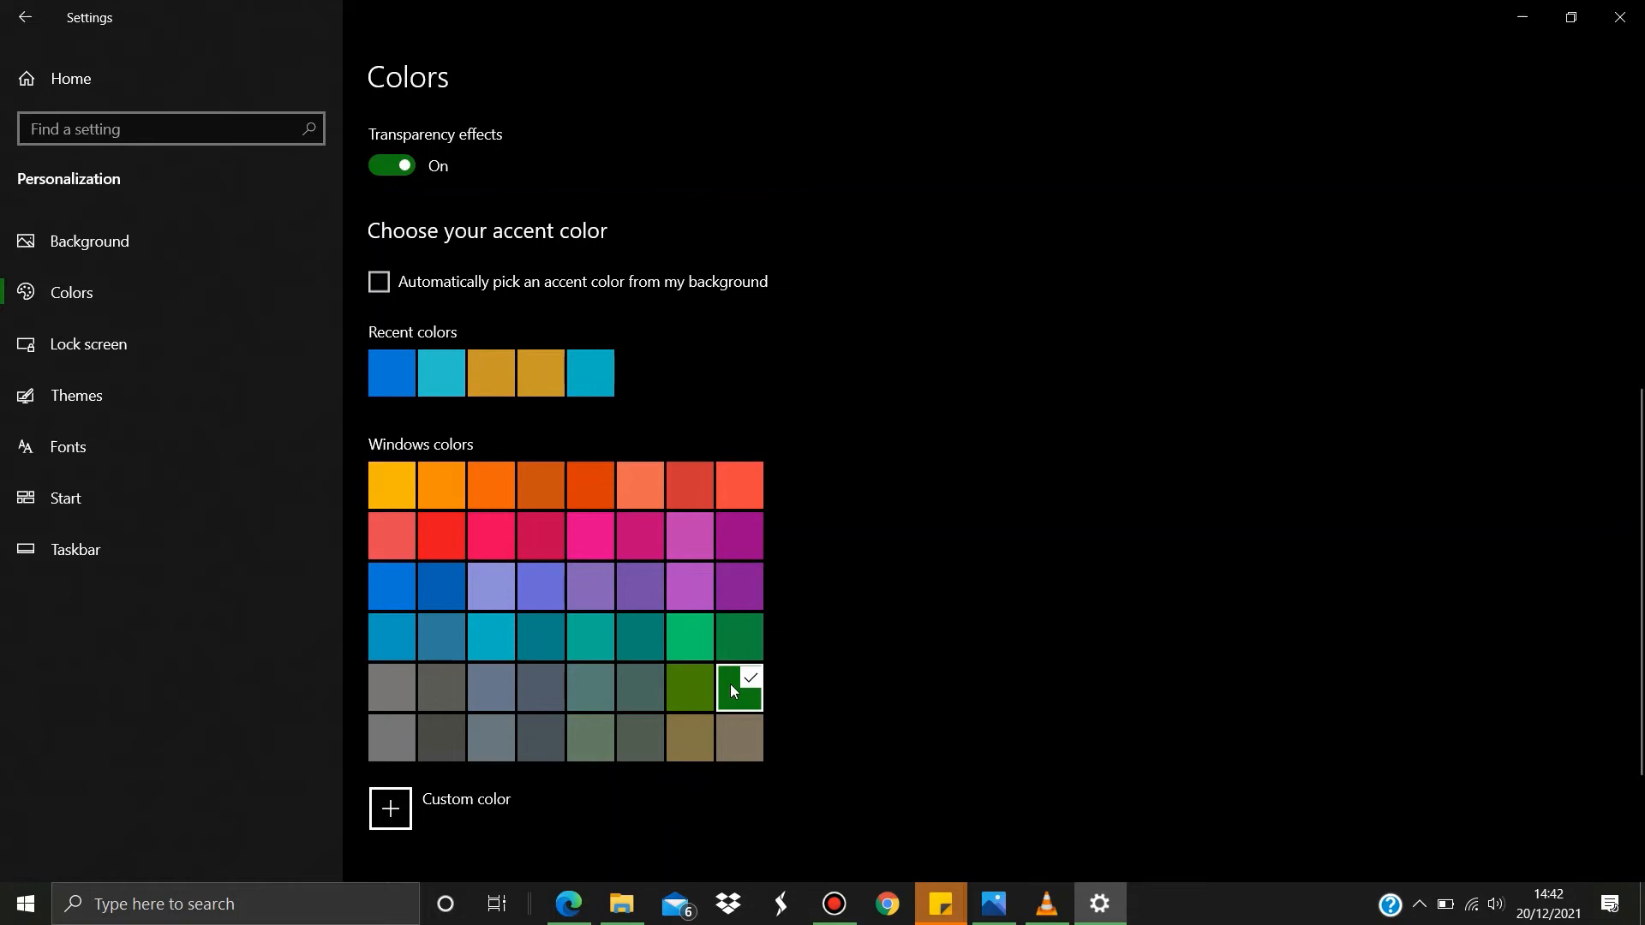
{"action": "mouse_move", "coordinate": [1635, 558]}
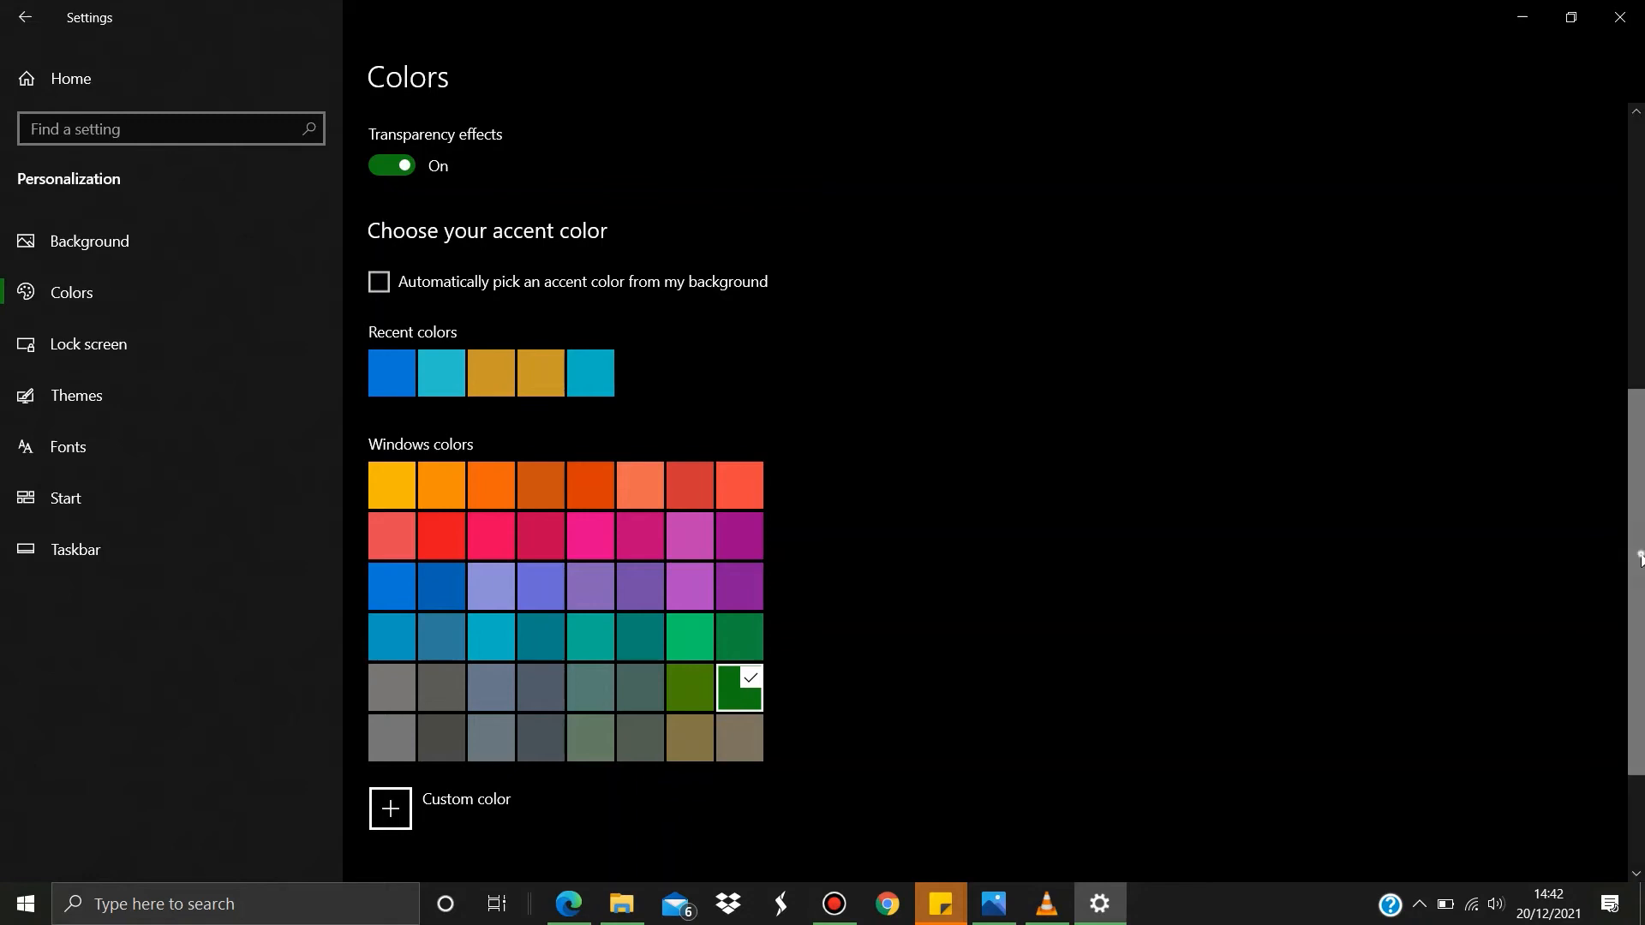
{"action": "scroll", "scroll_direction": "down", "scroll_amount": 3}
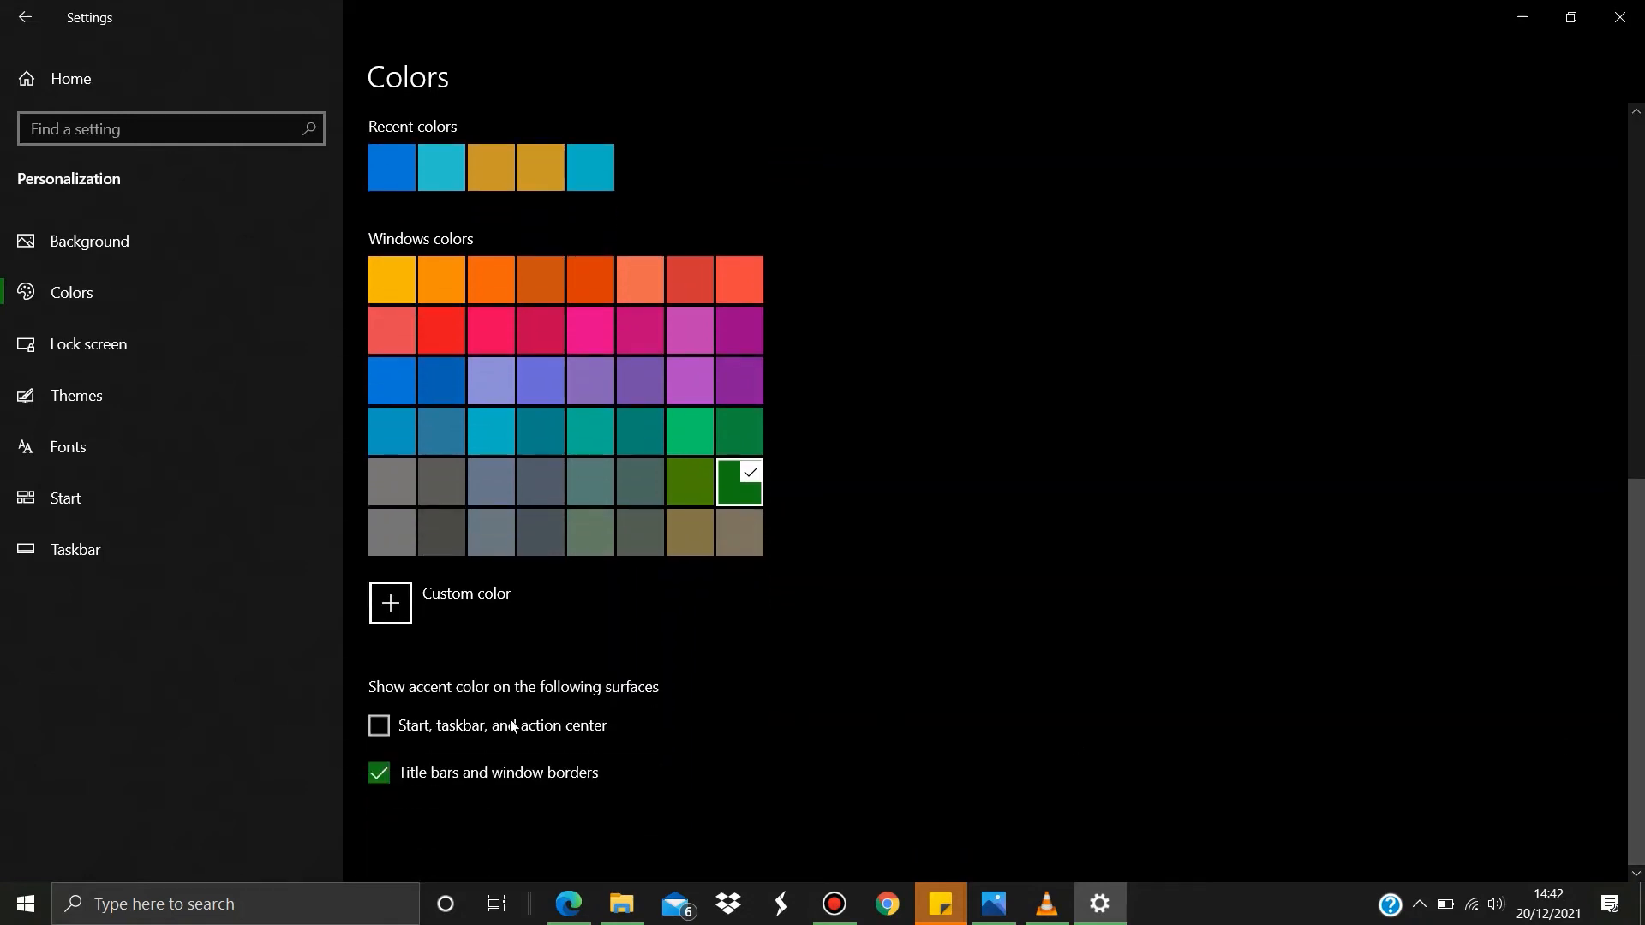
{"action": "mouse_move", "coordinate": [561, 689]}
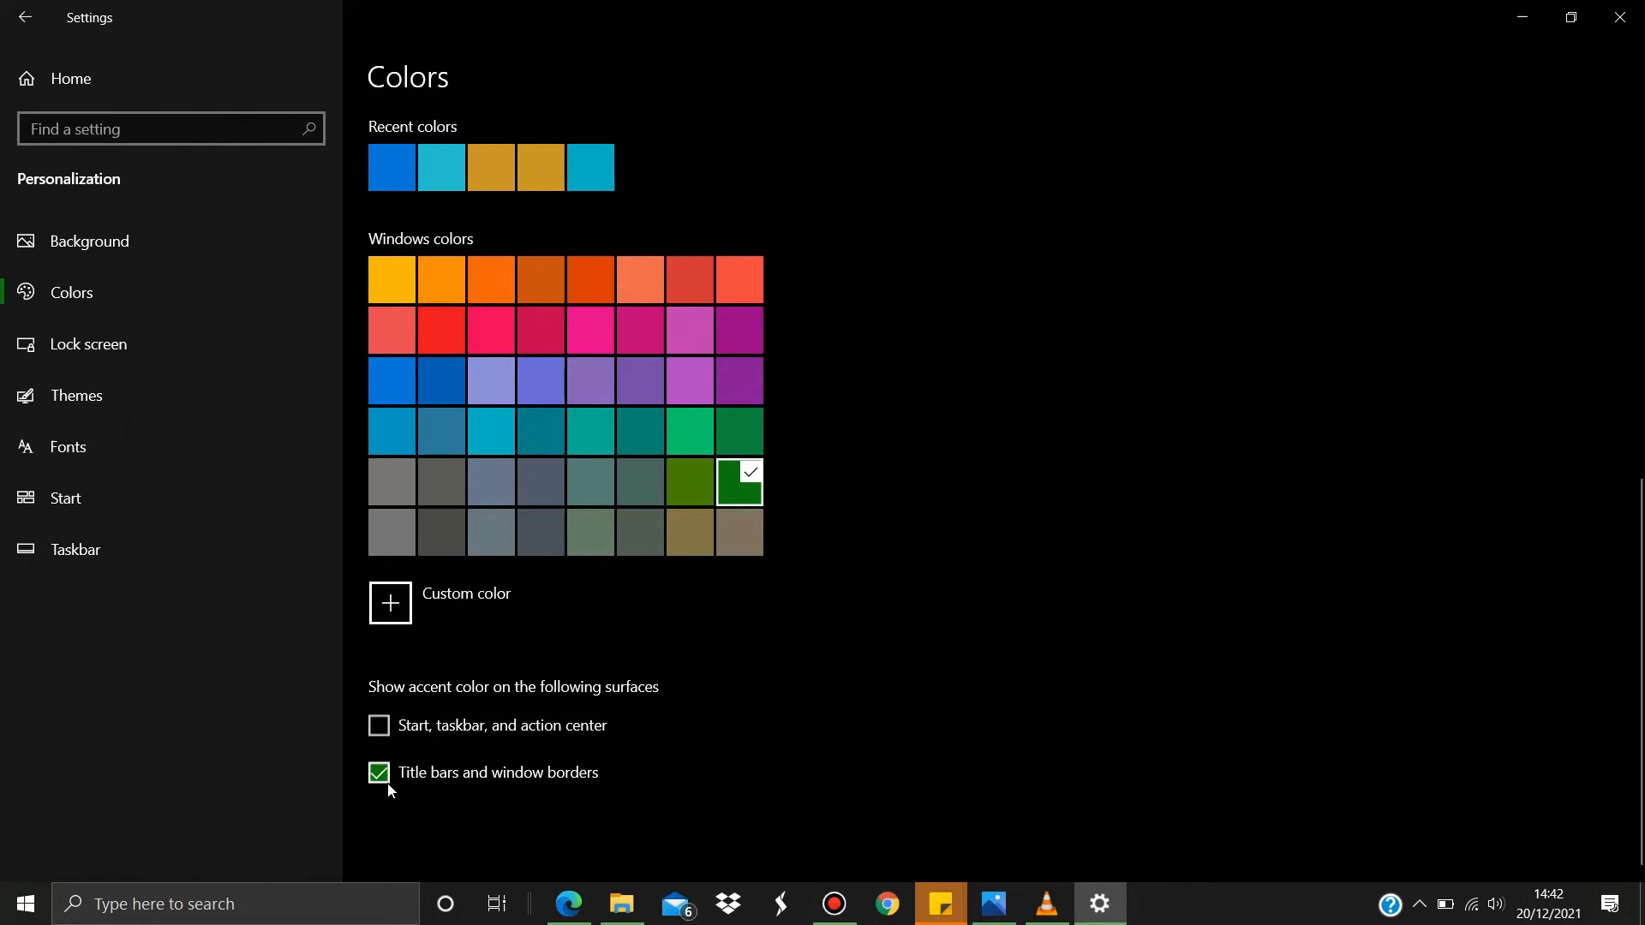
{"action": "mouse_move", "coordinate": [430, 786]}
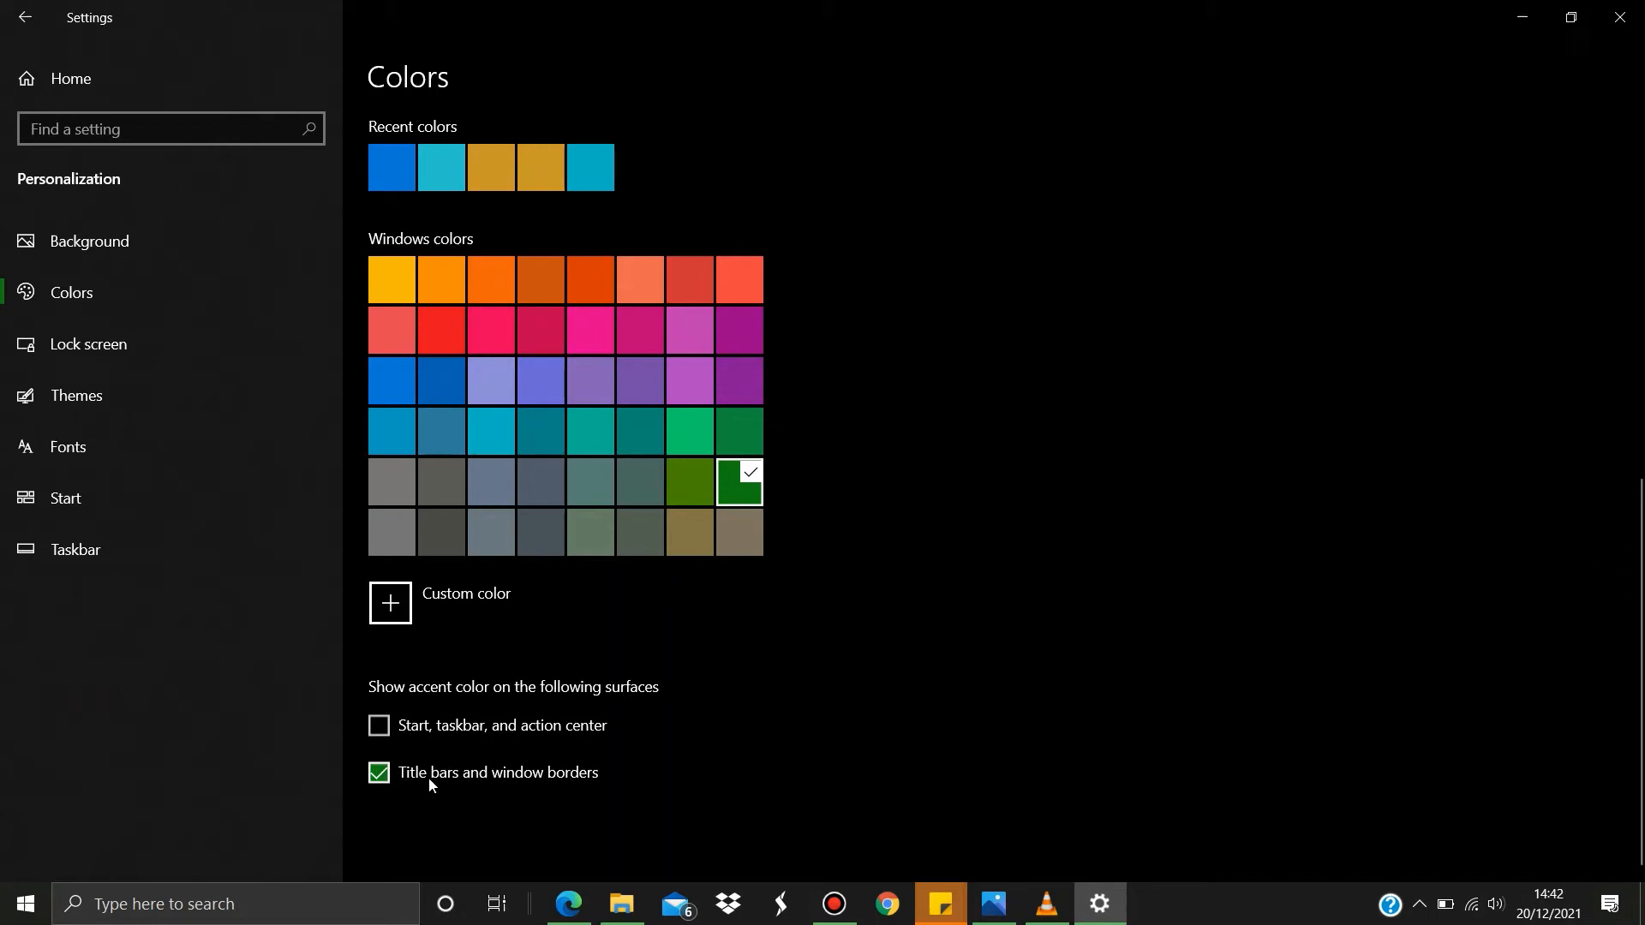
- Reopen Settings home from the Start menu, then close it to the desktop
{"action": "left_click", "coordinate": [24, 903]}
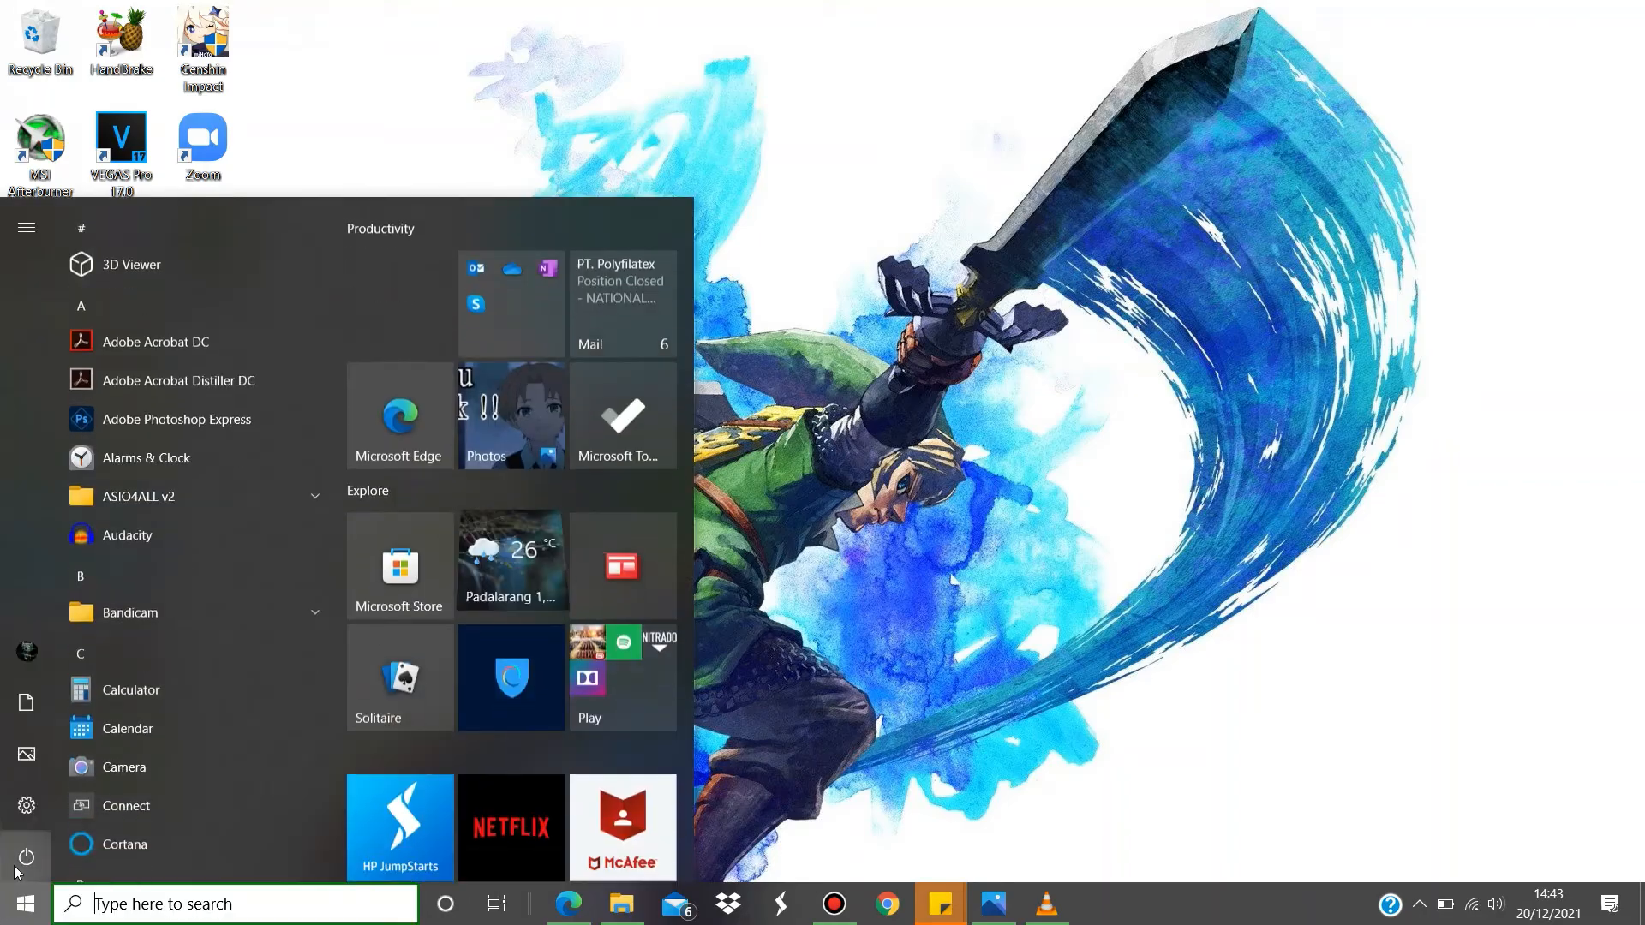
{"action": "left_click", "coordinate": [25, 805]}
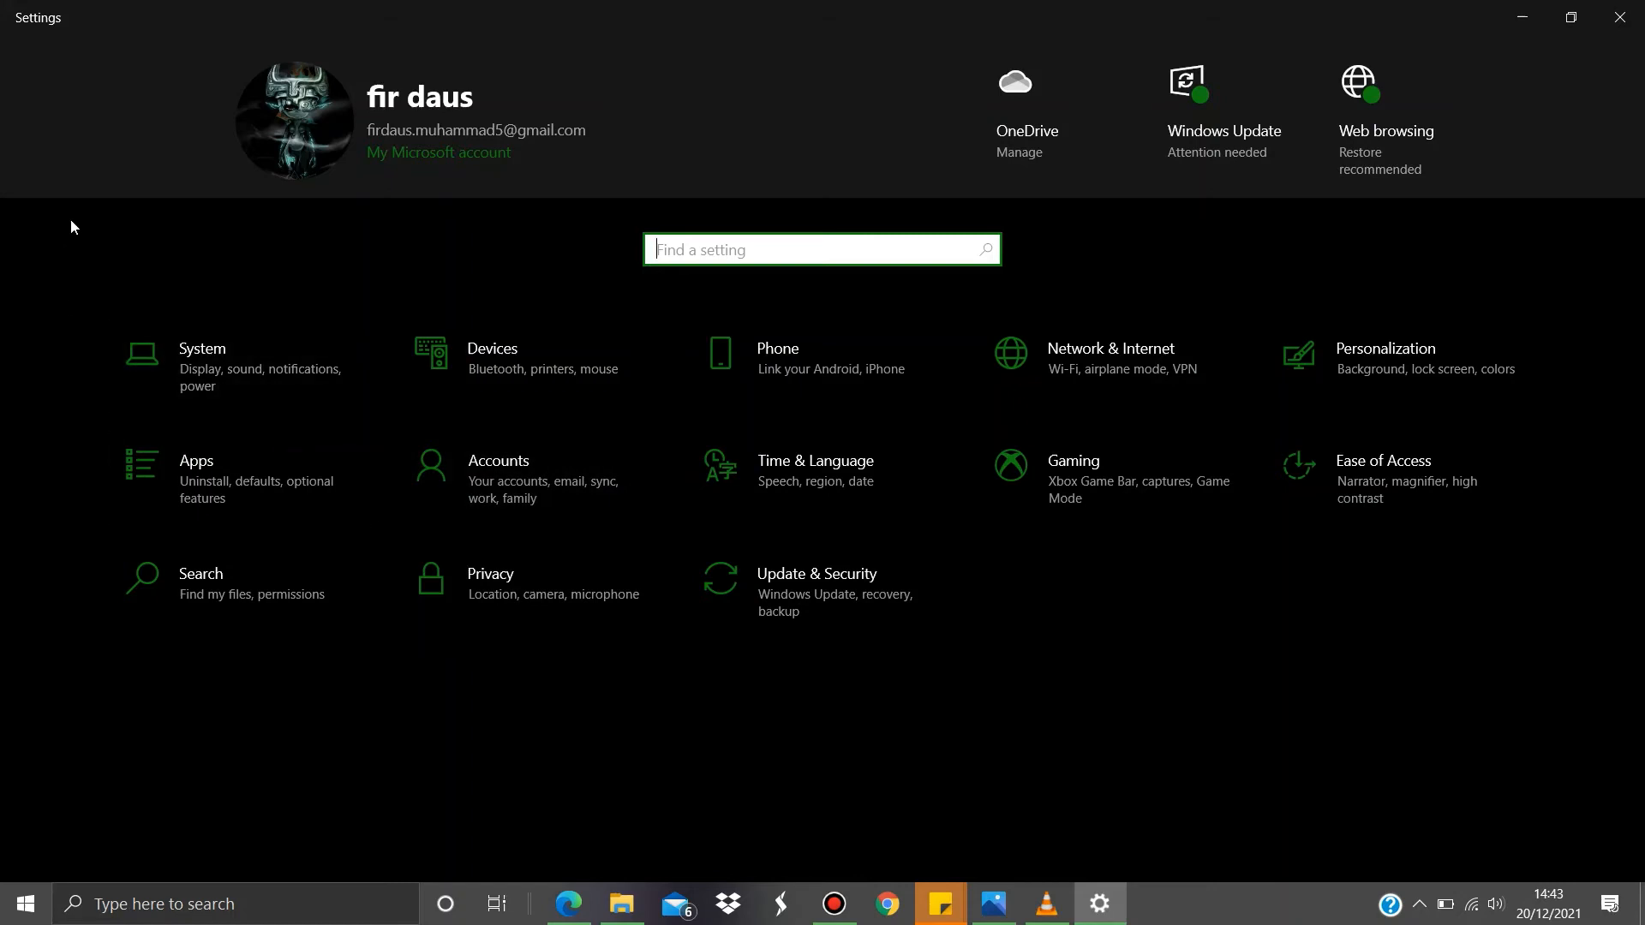
{"action": "mouse_move", "coordinate": [2, 277]}
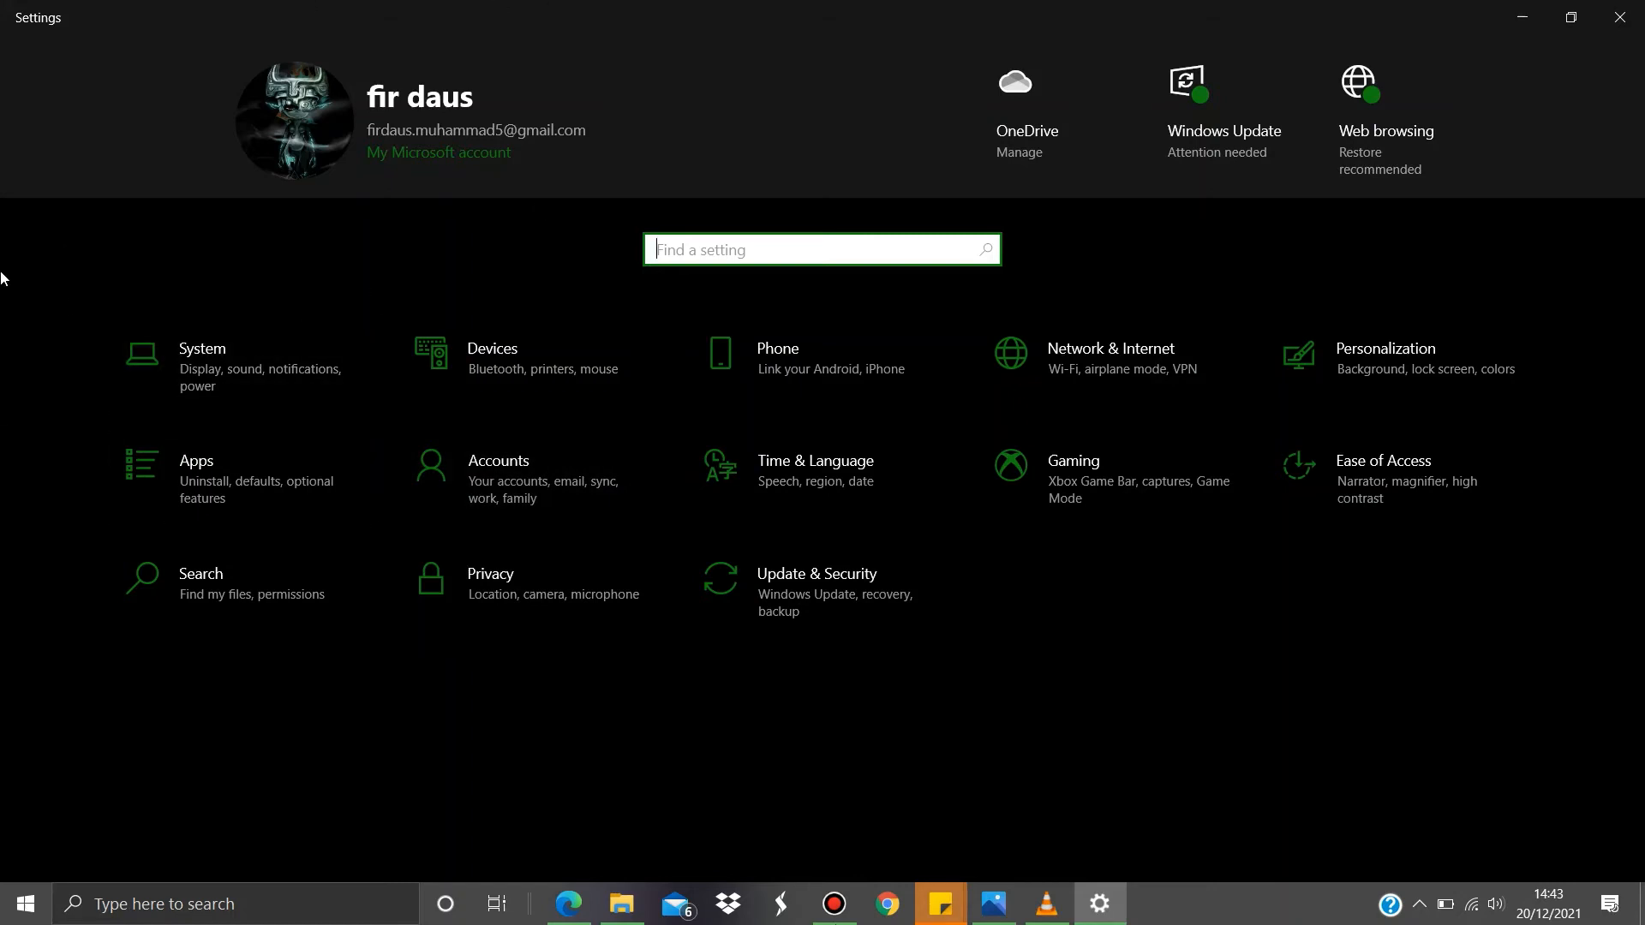
{"action": "mouse_move", "coordinate": [822, 365]}
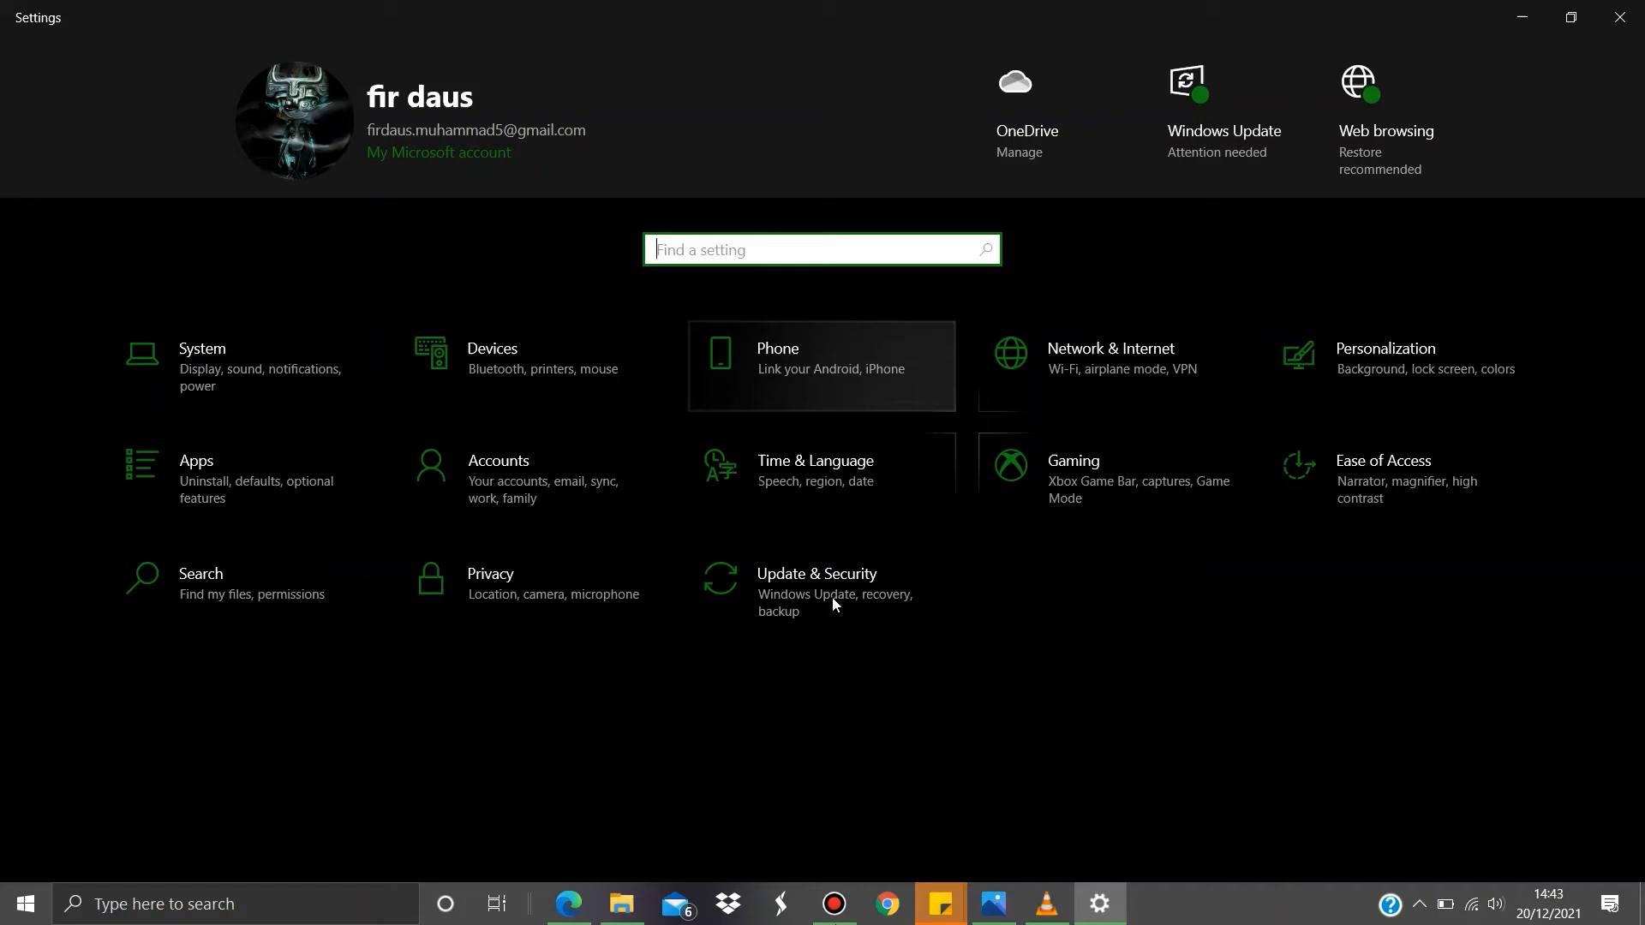
{"action": "mouse_move", "coordinate": [983, 548]}
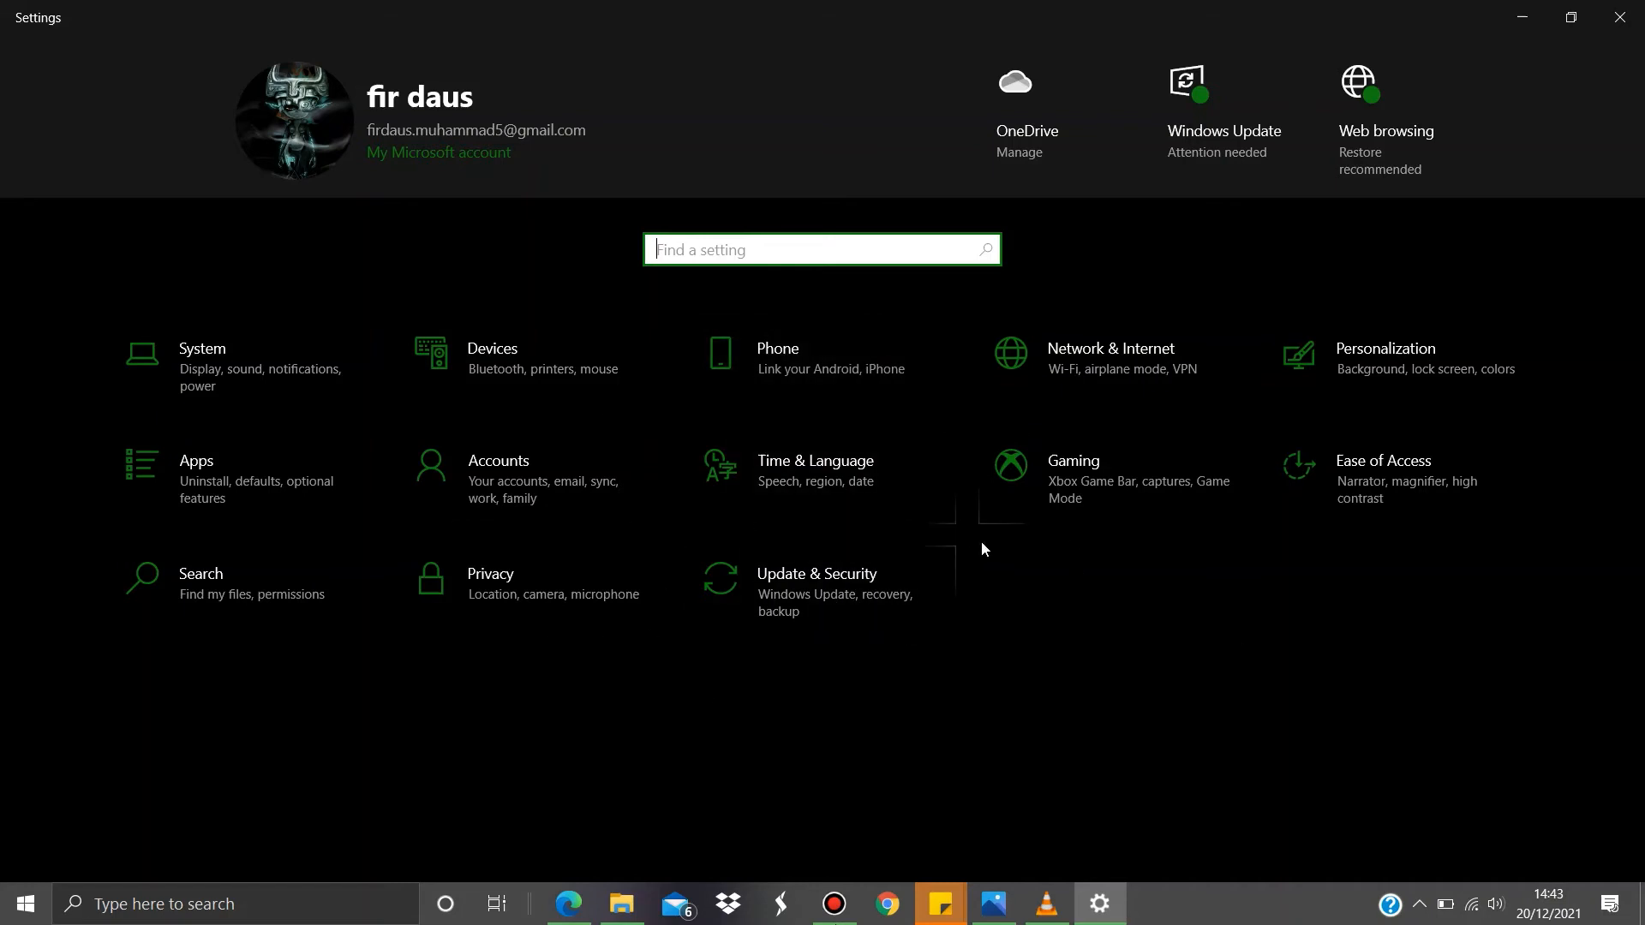
{"action": "left_click", "coordinate": [1384, 355]}
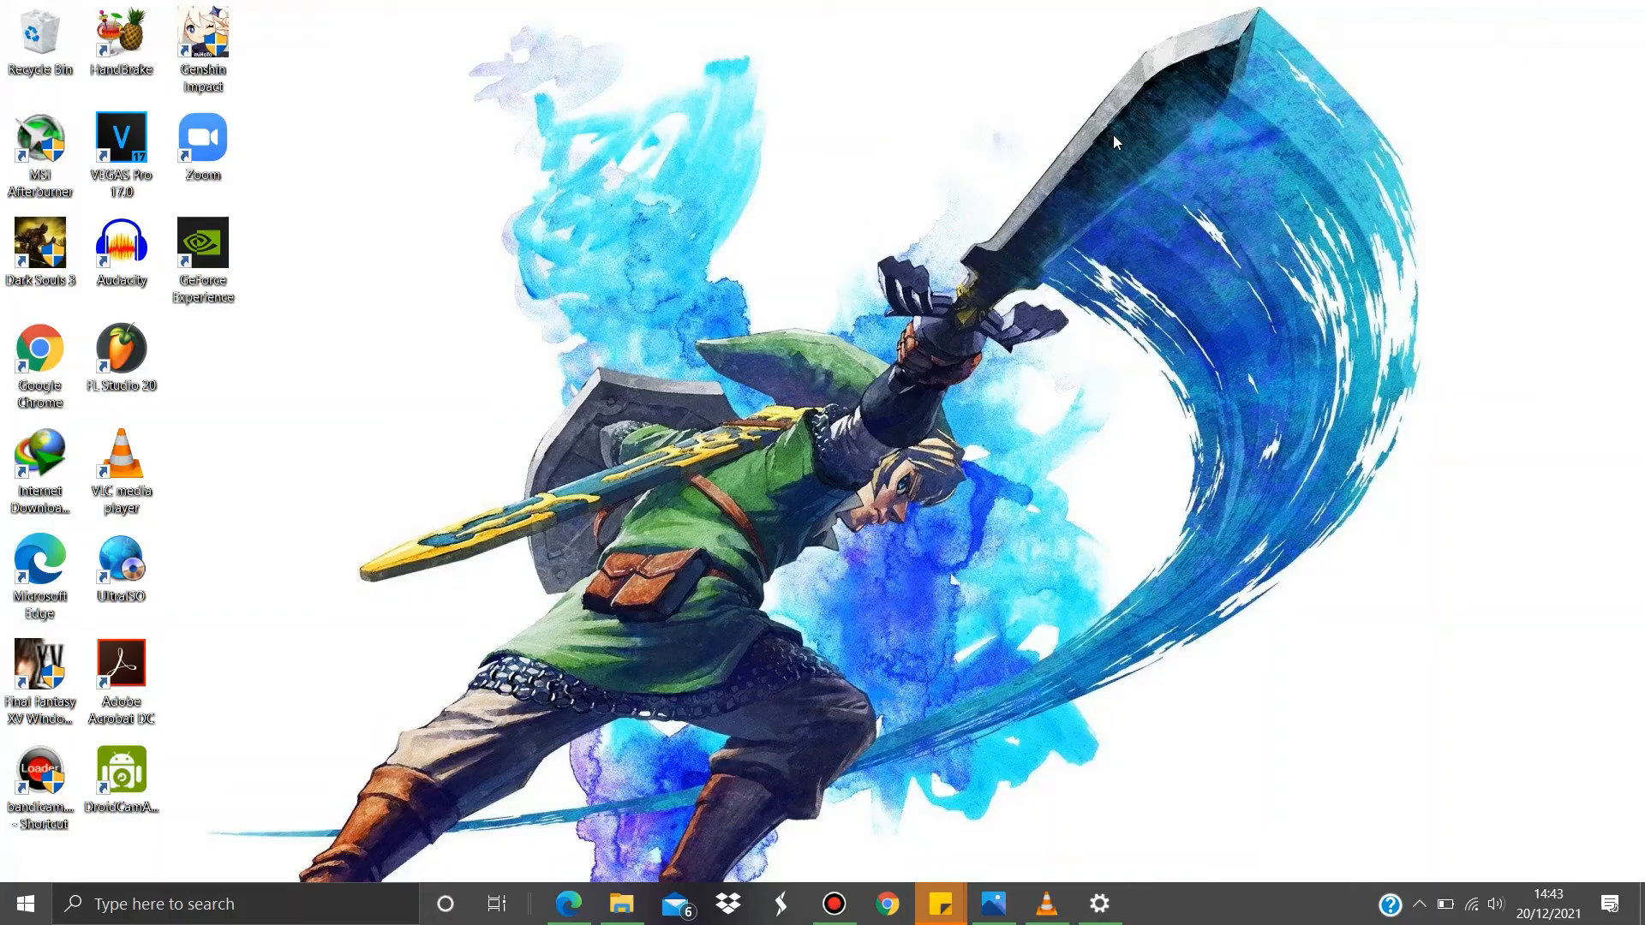
{"action": "mouse_move", "coordinate": [1167, 865]}
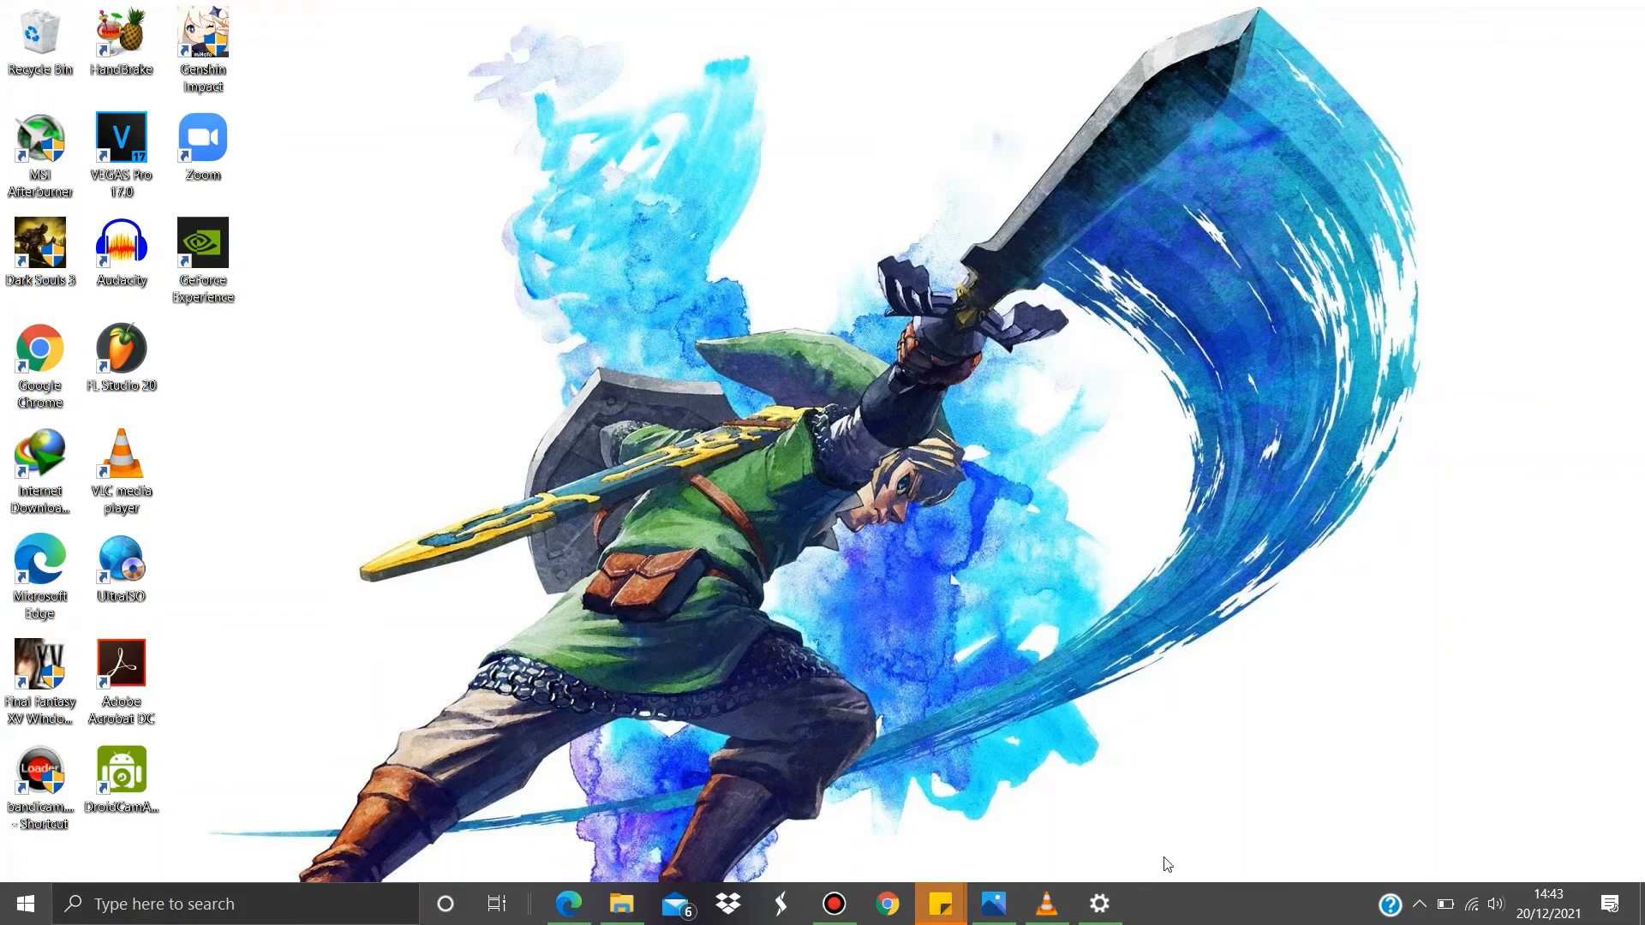
{"action": "left_click", "coordinate": [1098, 903]}
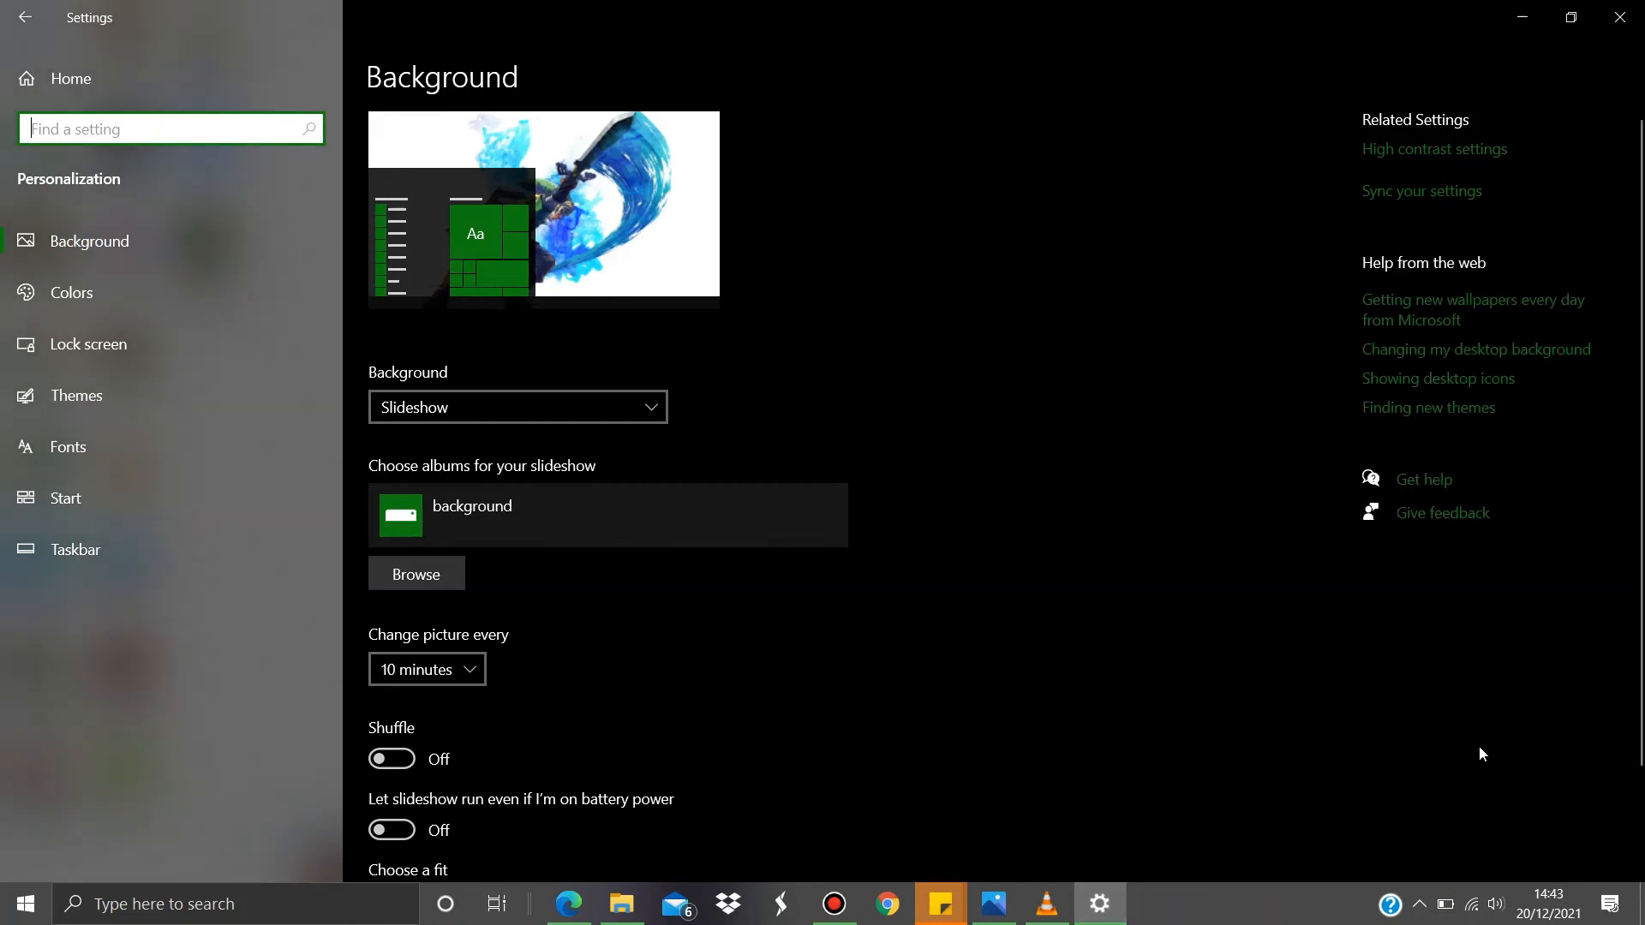
{"action": "mouse_move", "coordinate": [210, 249]}
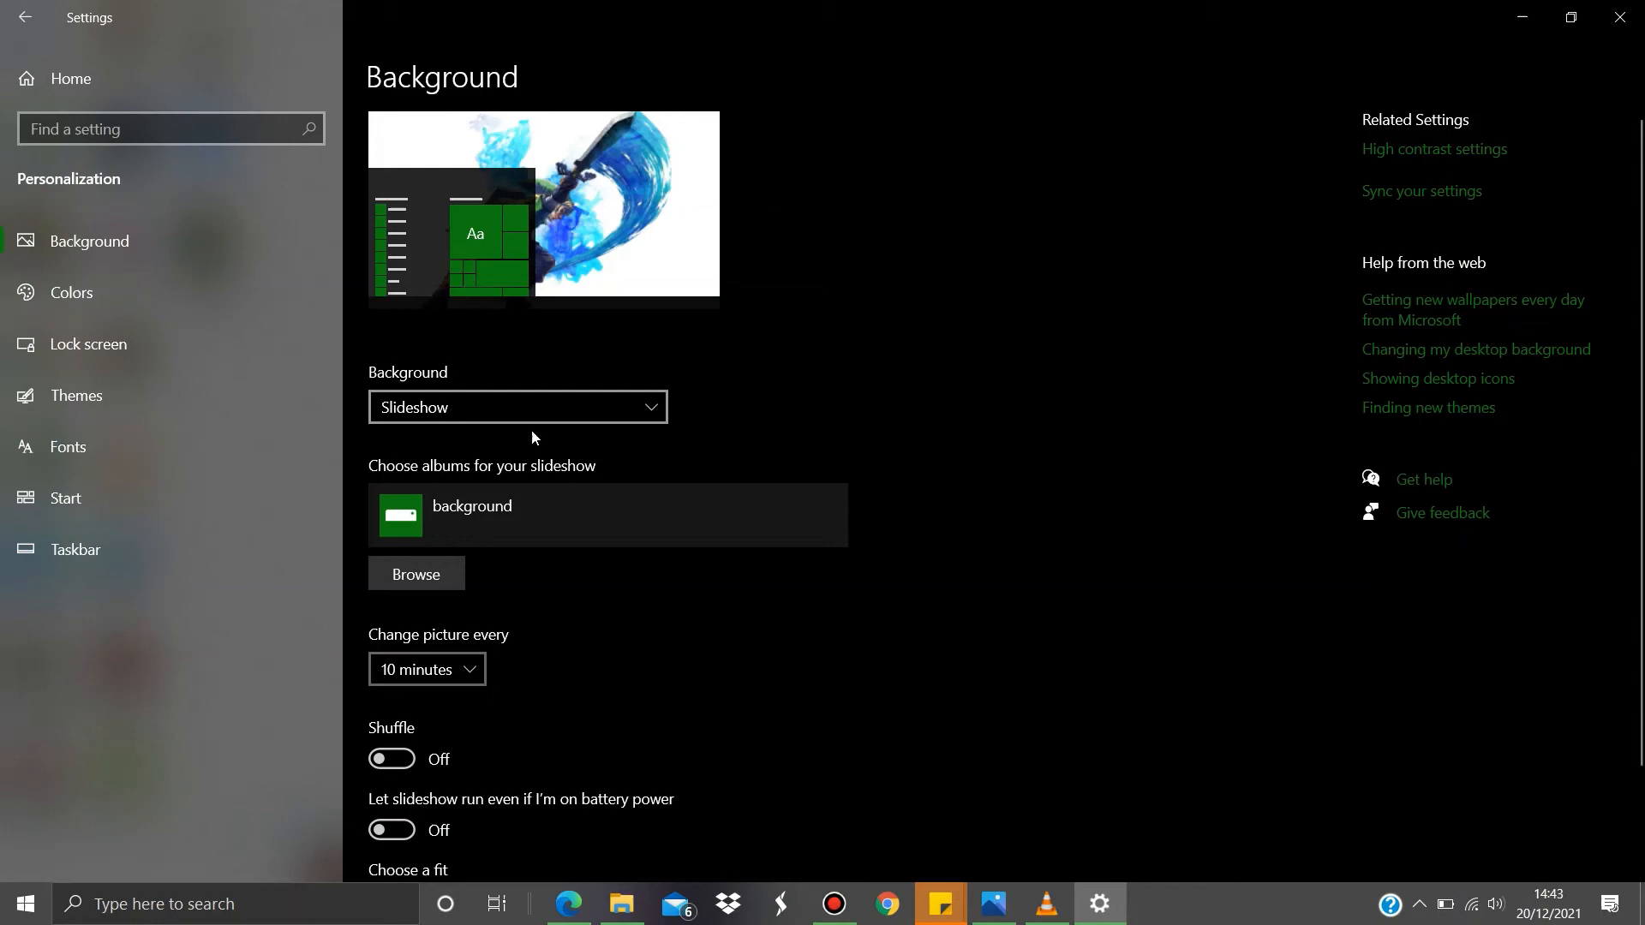
{"action": "mouse_move", "coordinate": [622, 583]}
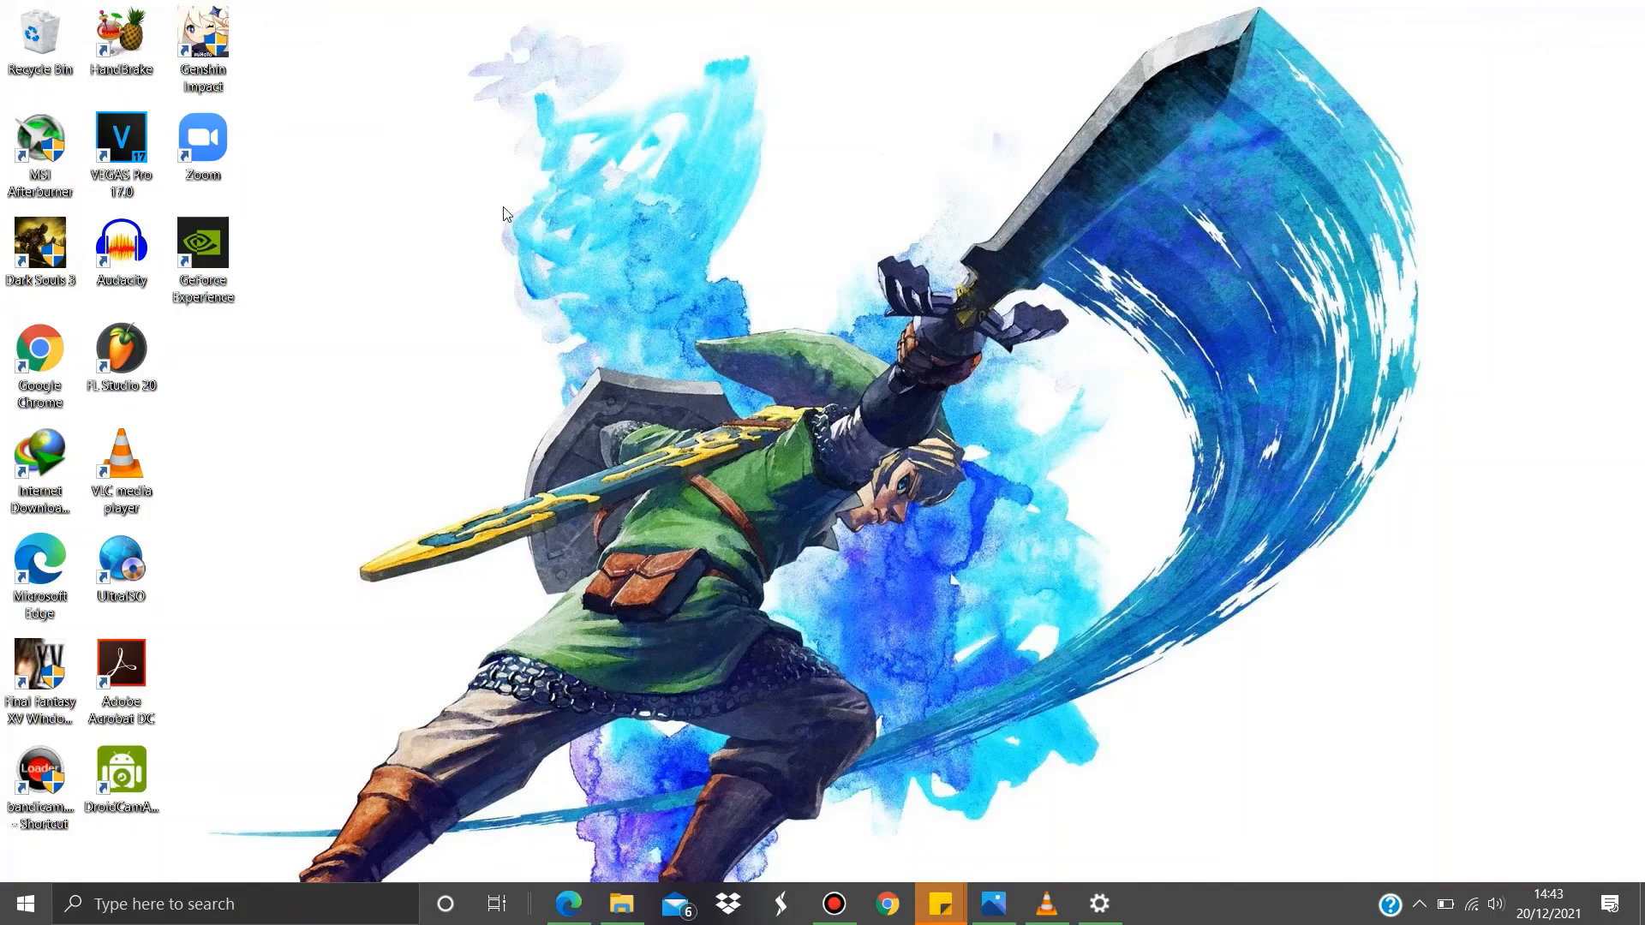
{"action": "mouse_move", "coordinate": [481, 206]}
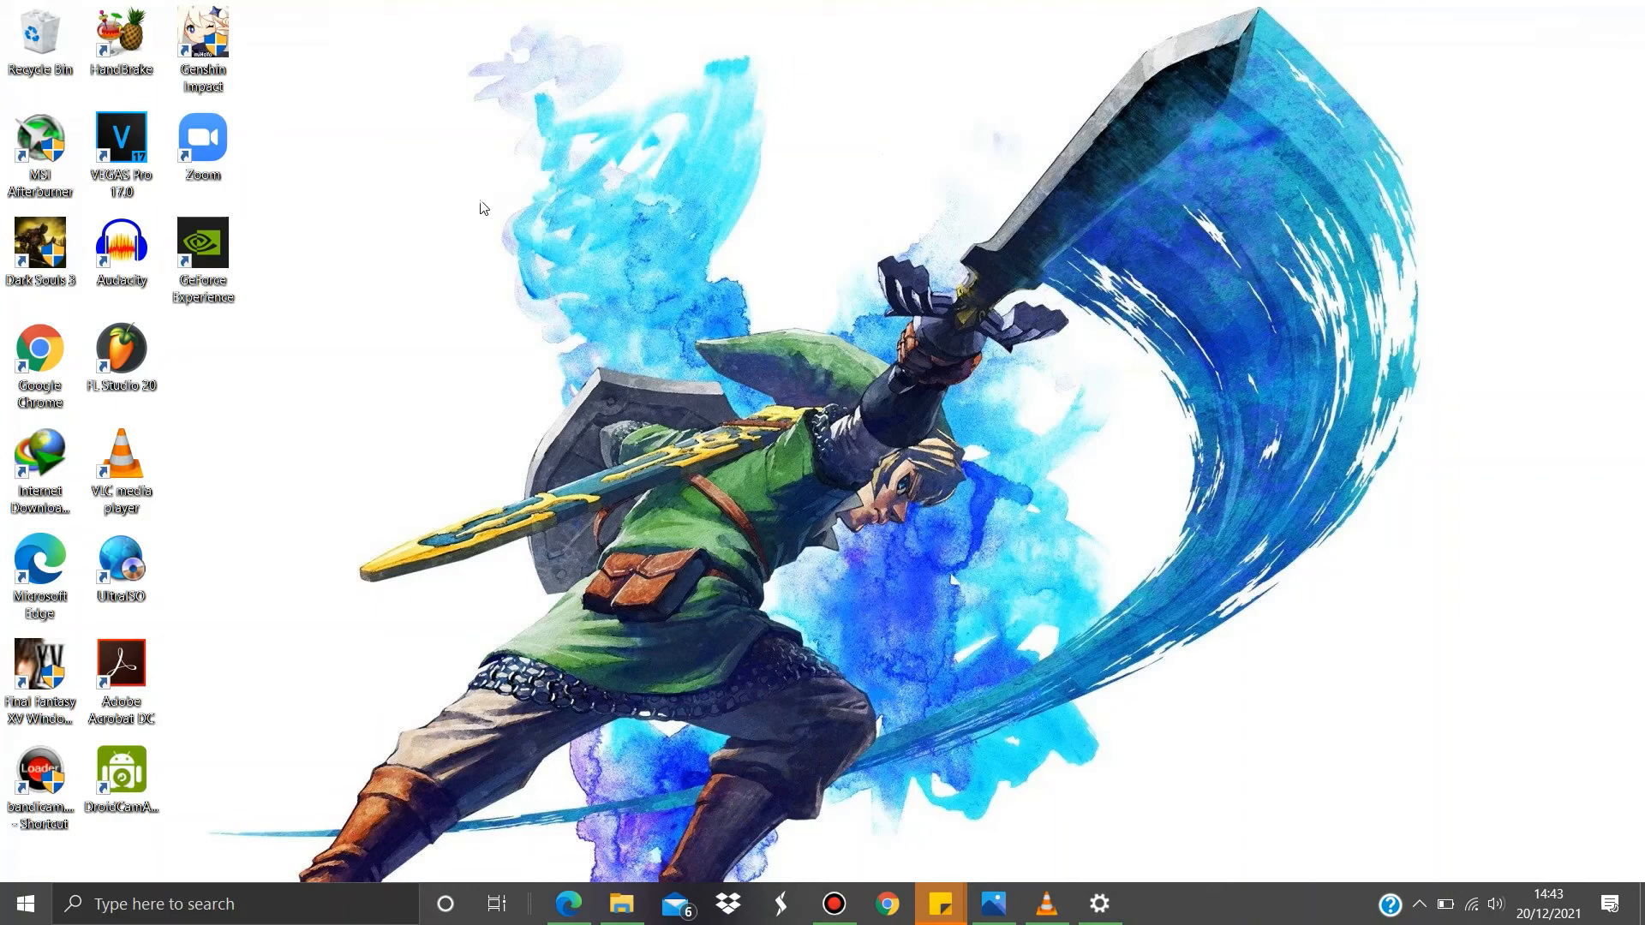